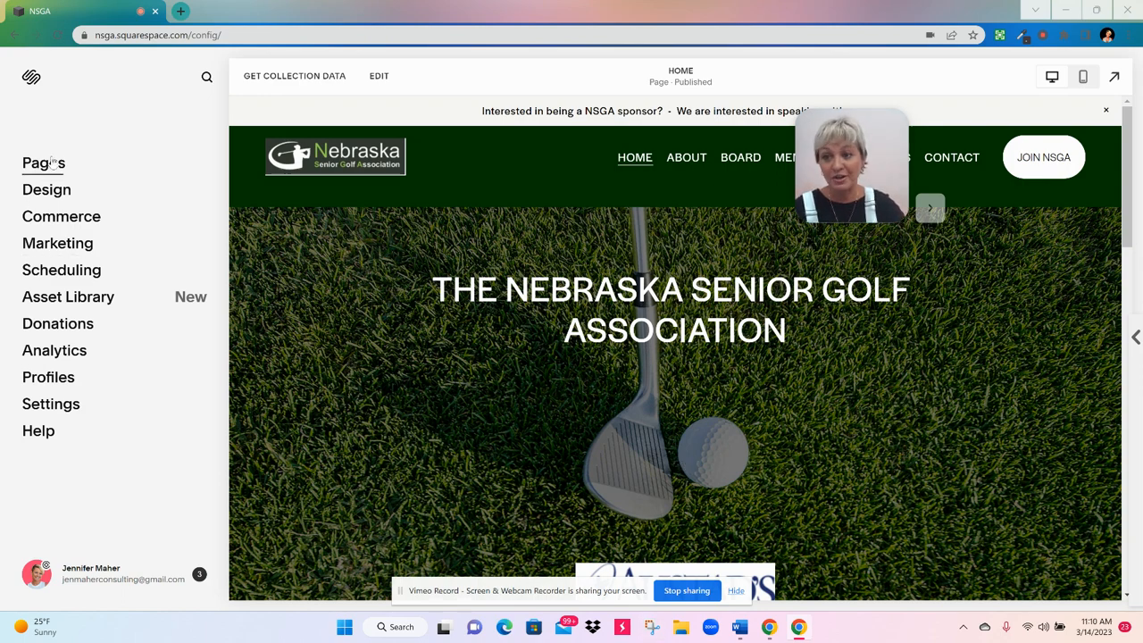
Step: Show the site's Pages list scrolled down to the Auctions for rounds folder
click(43, 162)
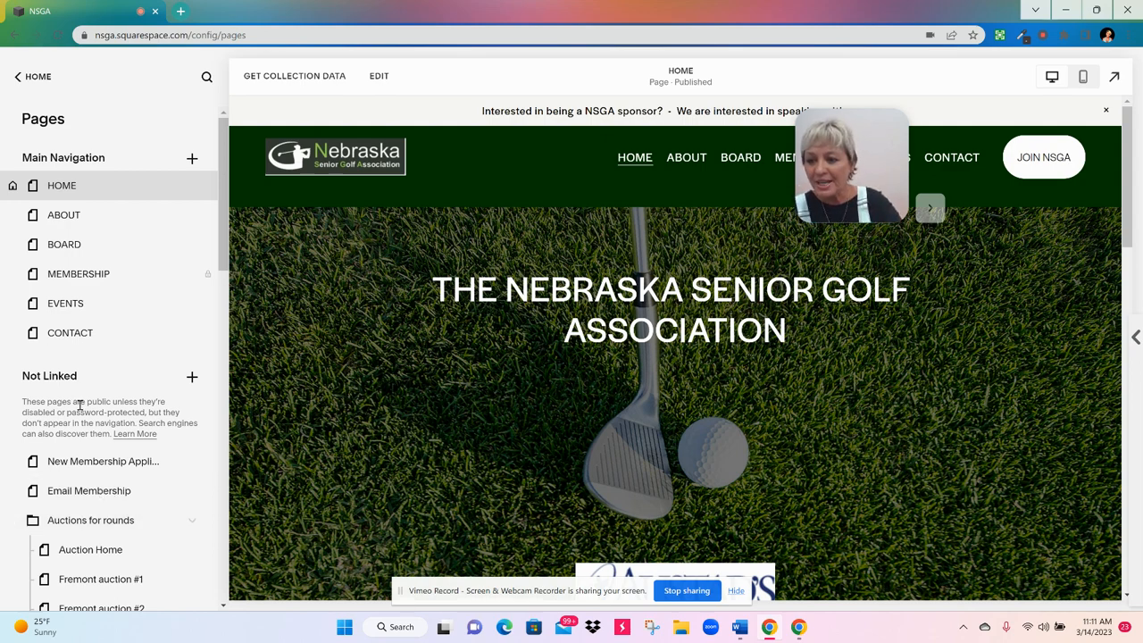
scroll(down, 3)
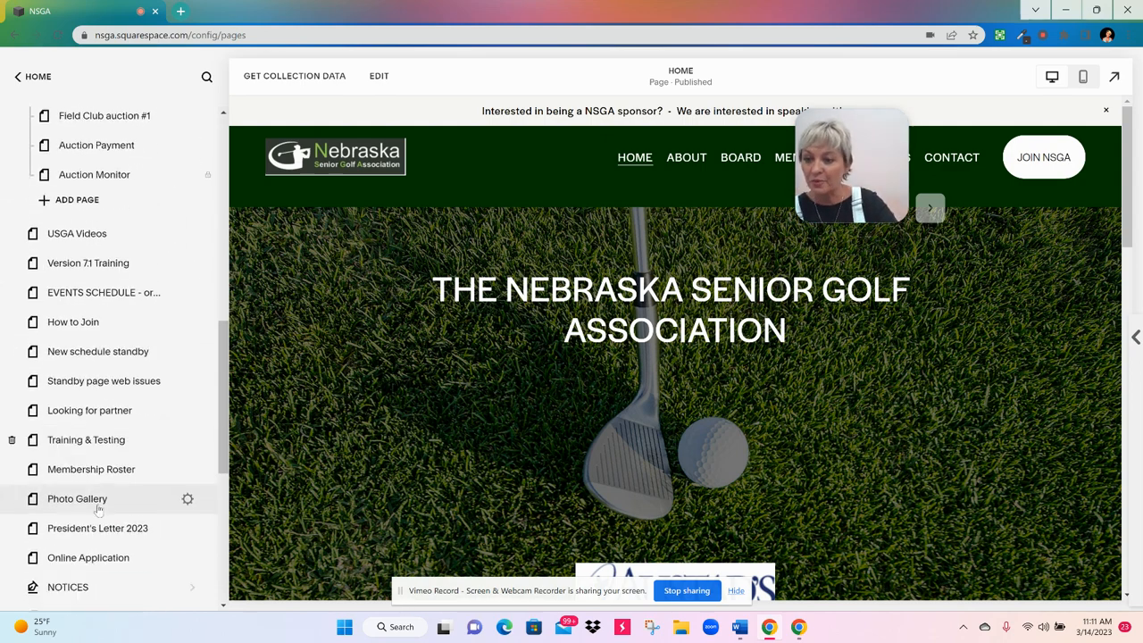
scroll(down, 3)
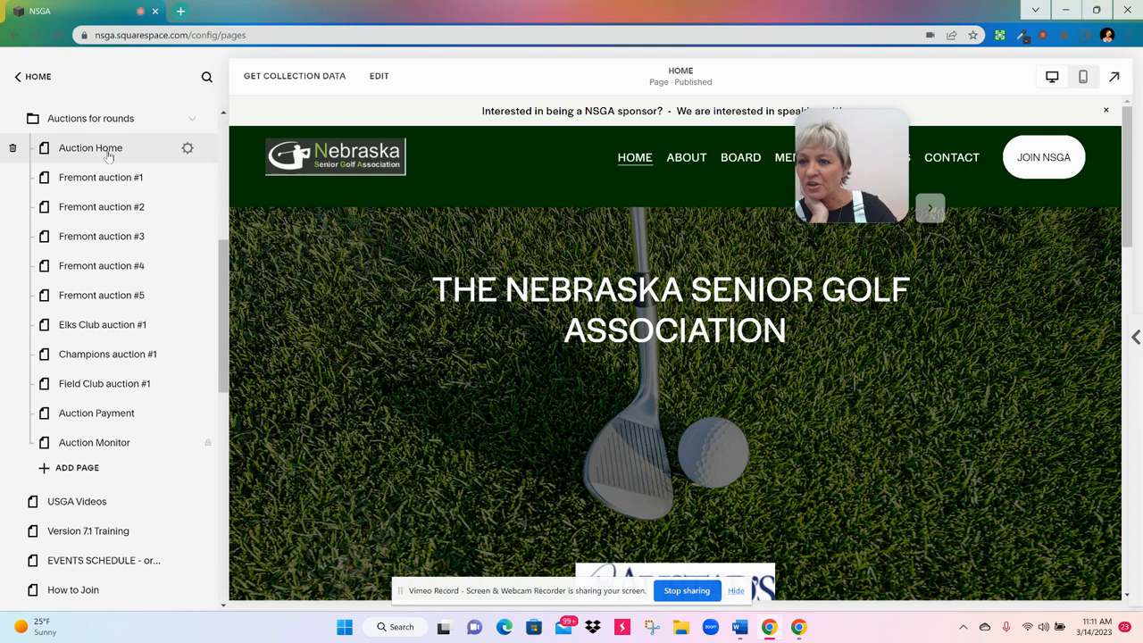
Step: Preview Auction Home, toggle Elks Country Club, and leave Fremont Golf Club's five 4-somes expanded
click(90, 148)
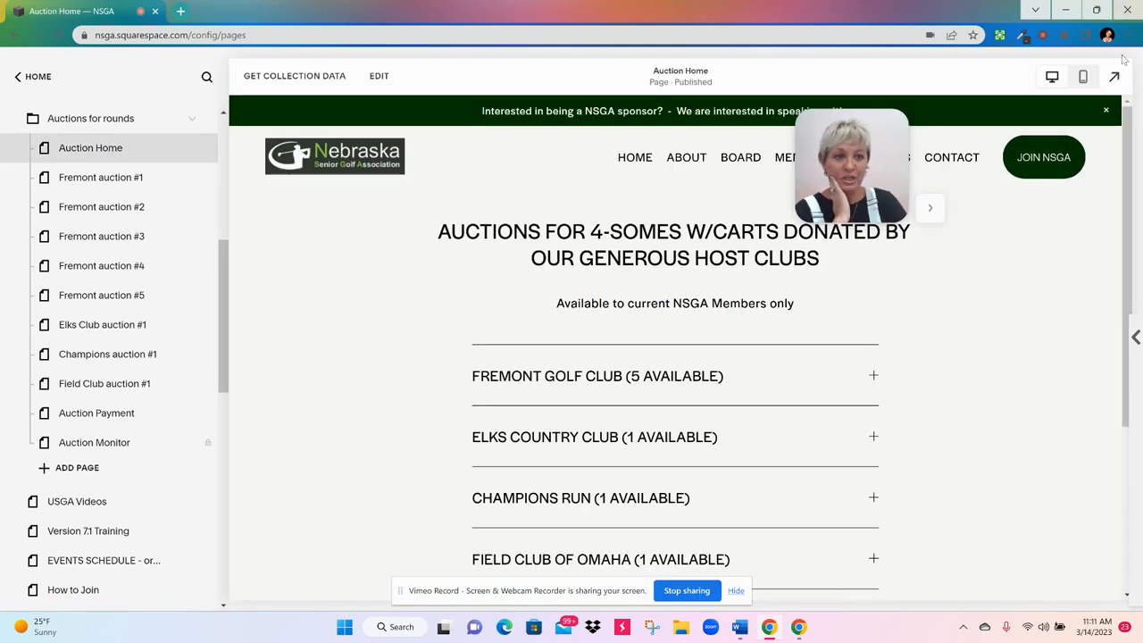
click(598, 376)
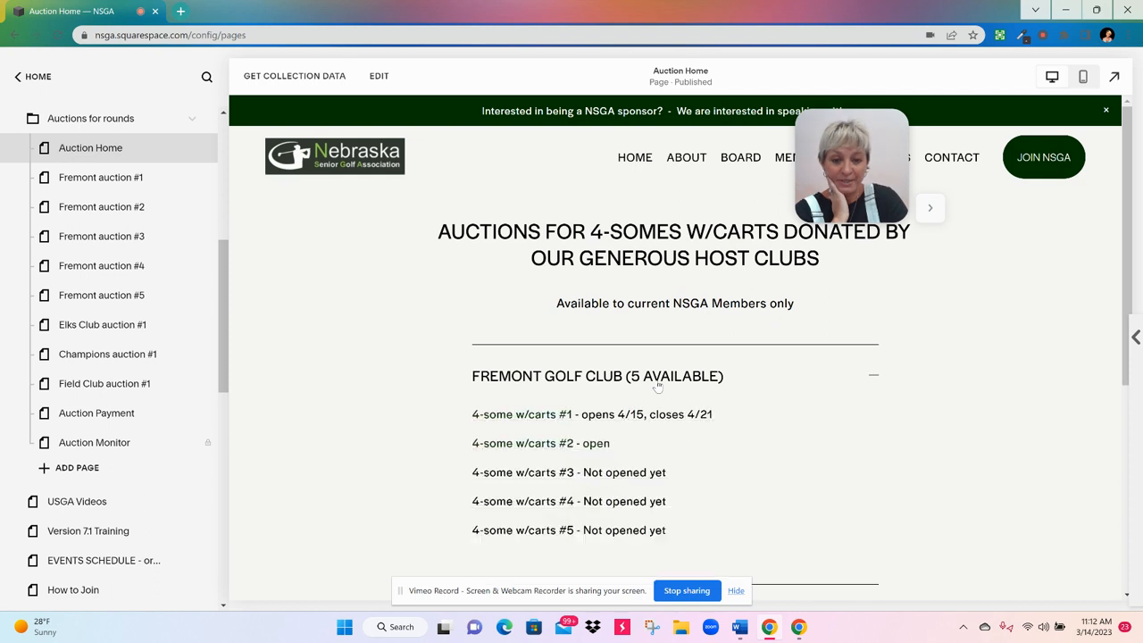
scroll(down, 3)
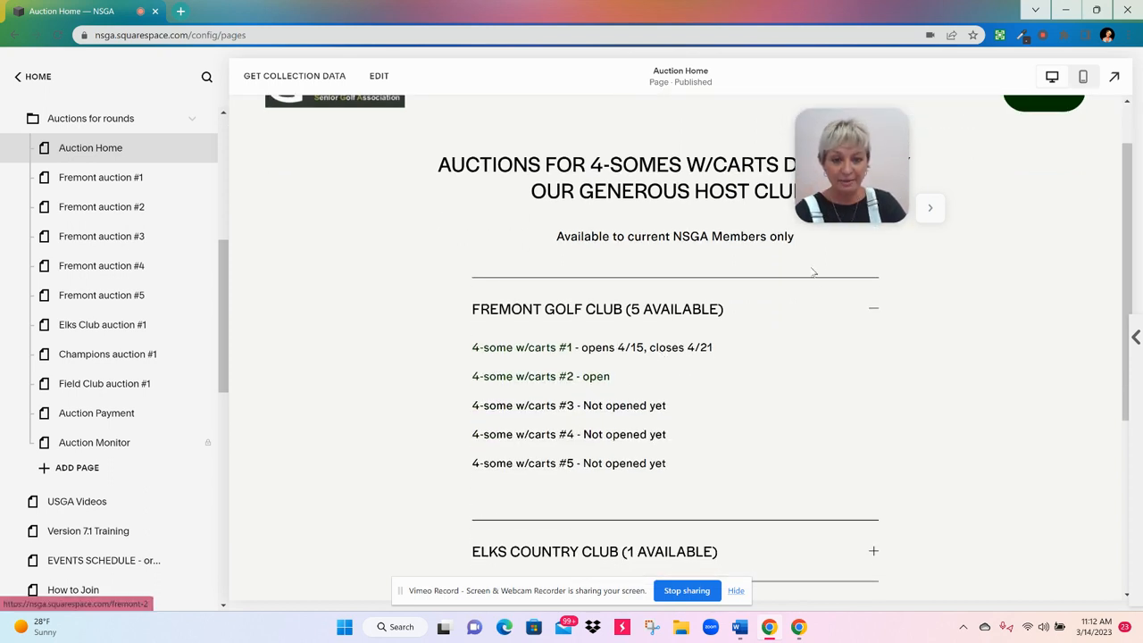
click(872, 308)
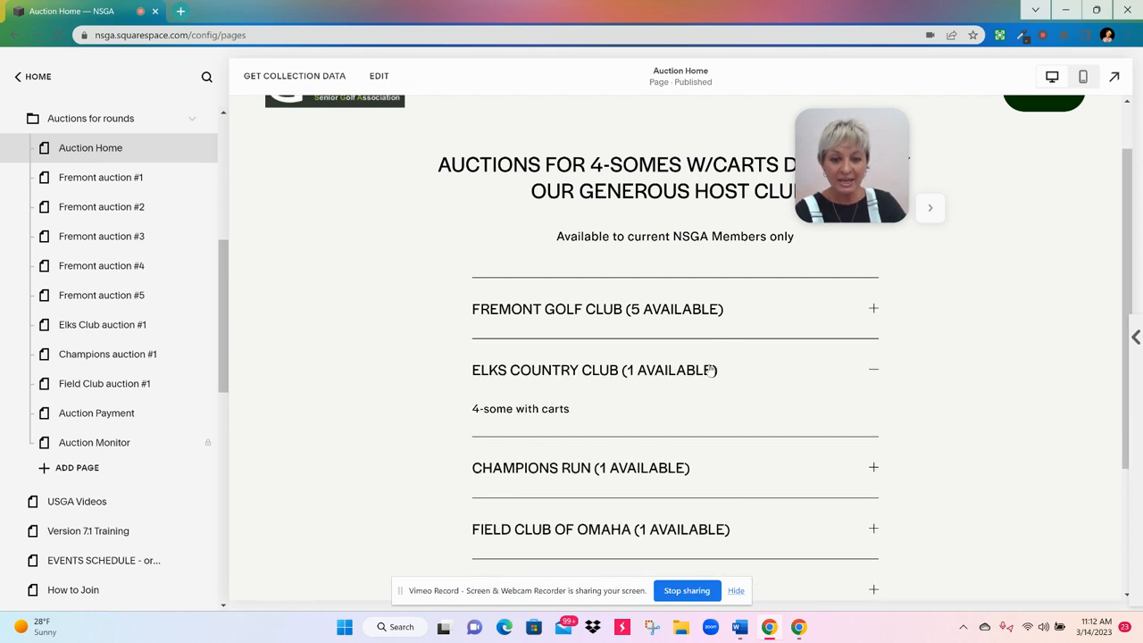
click(872, 370)
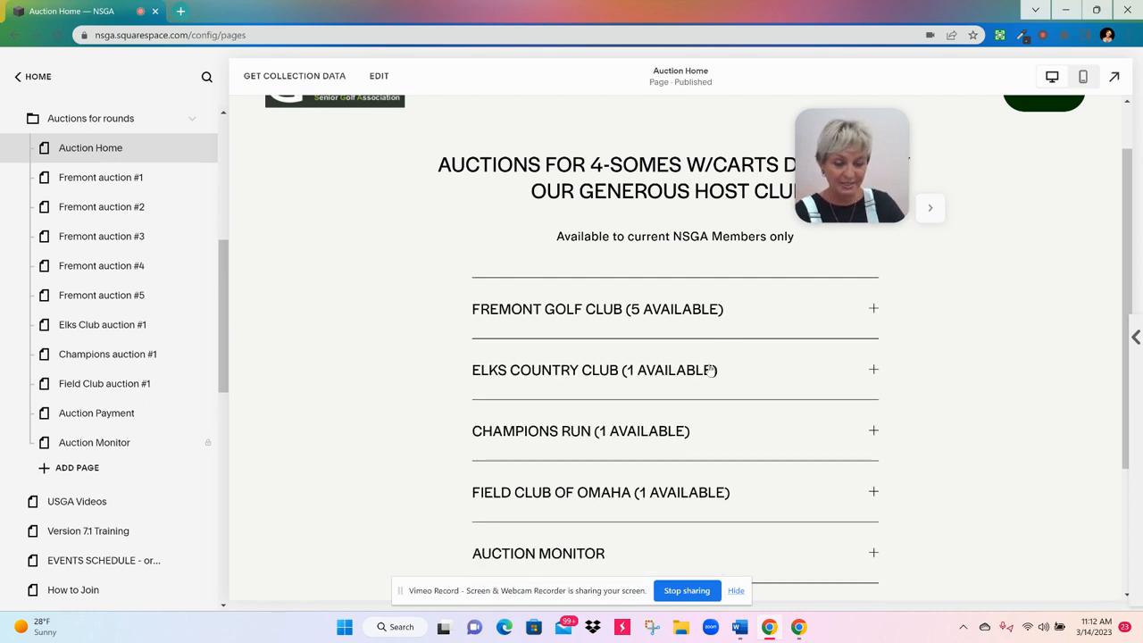
mouse_move(331, 354)
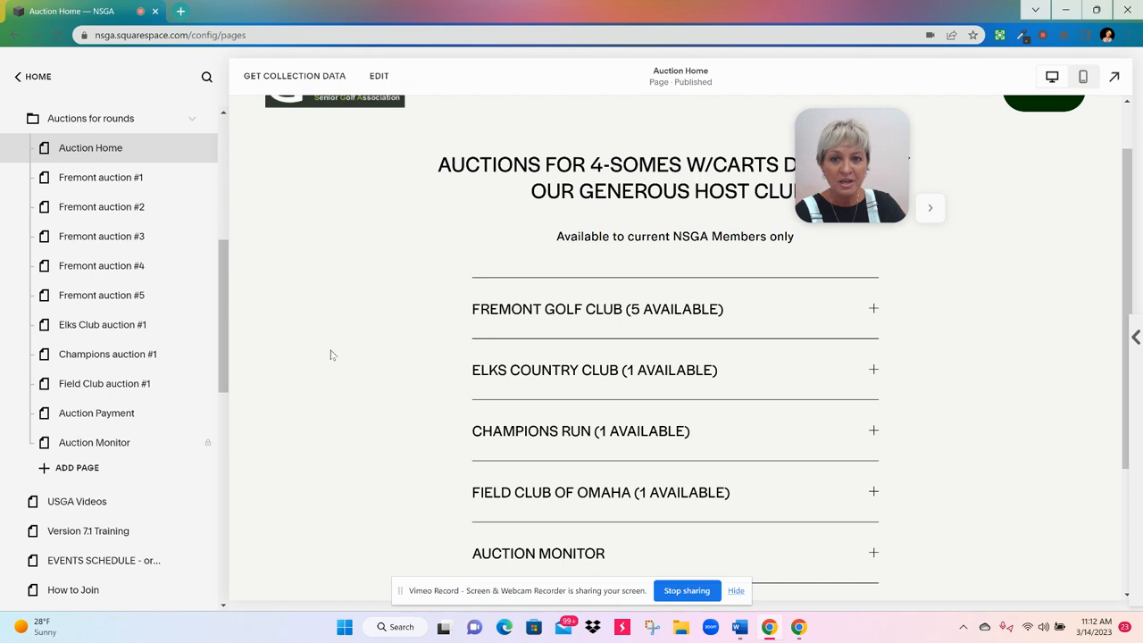
mouse_move(315, 251)
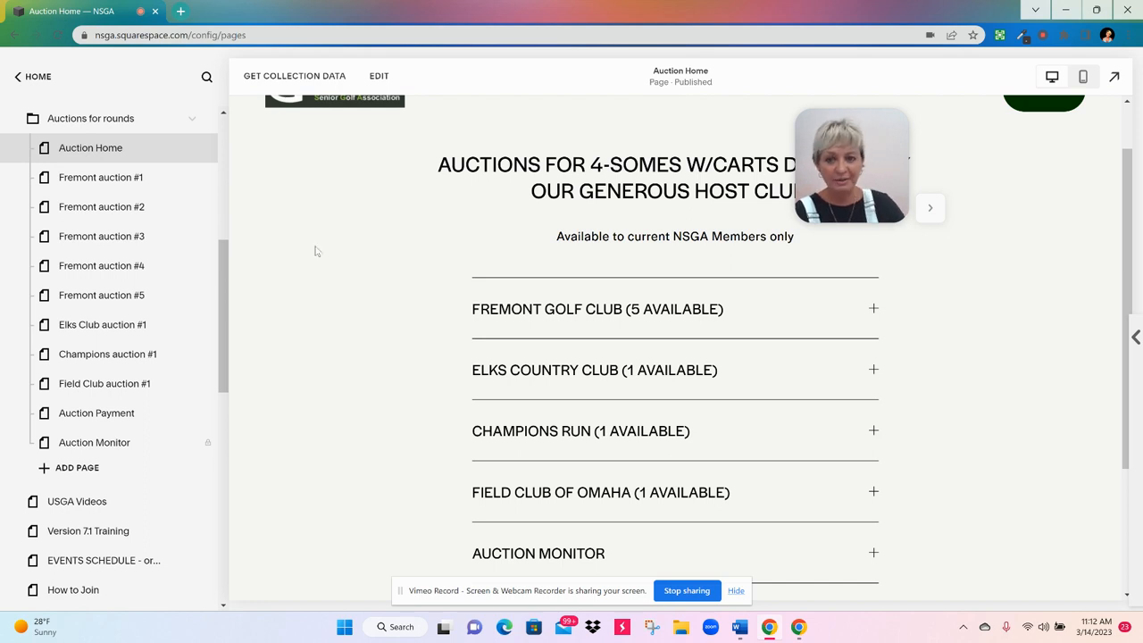
mouse_move(642, 317)
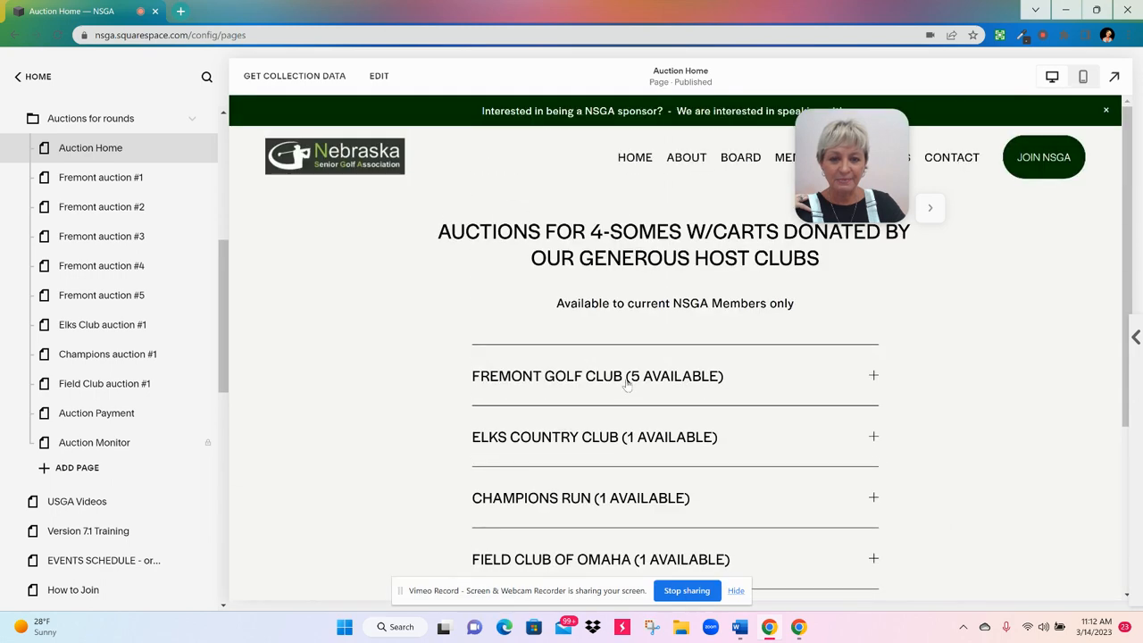
click(597, 375)
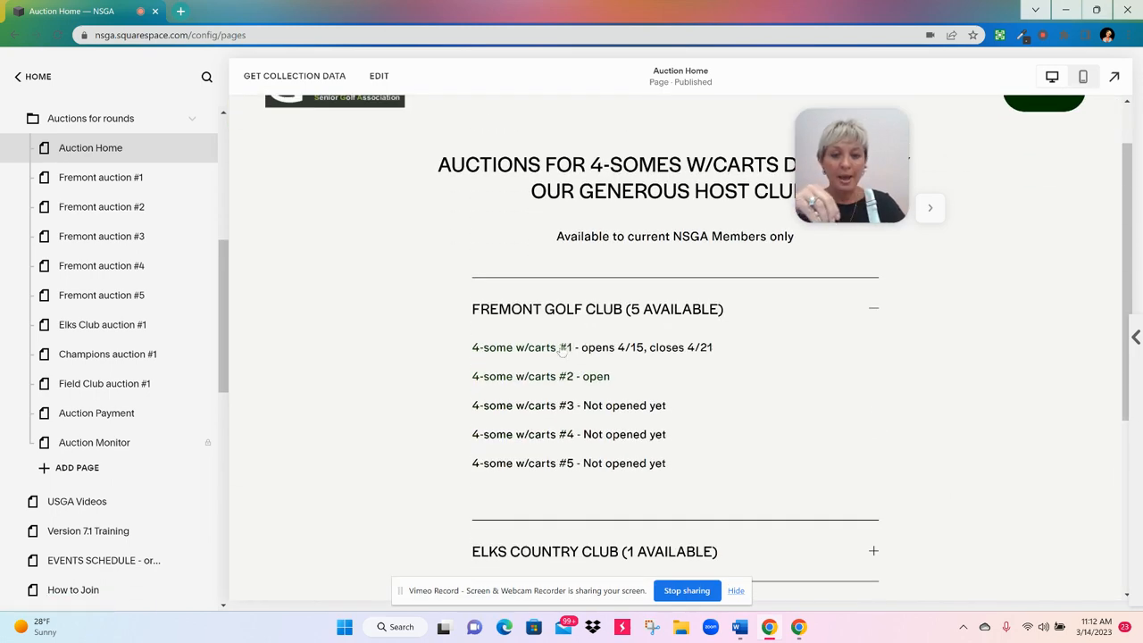
mouse_move(549, 356)
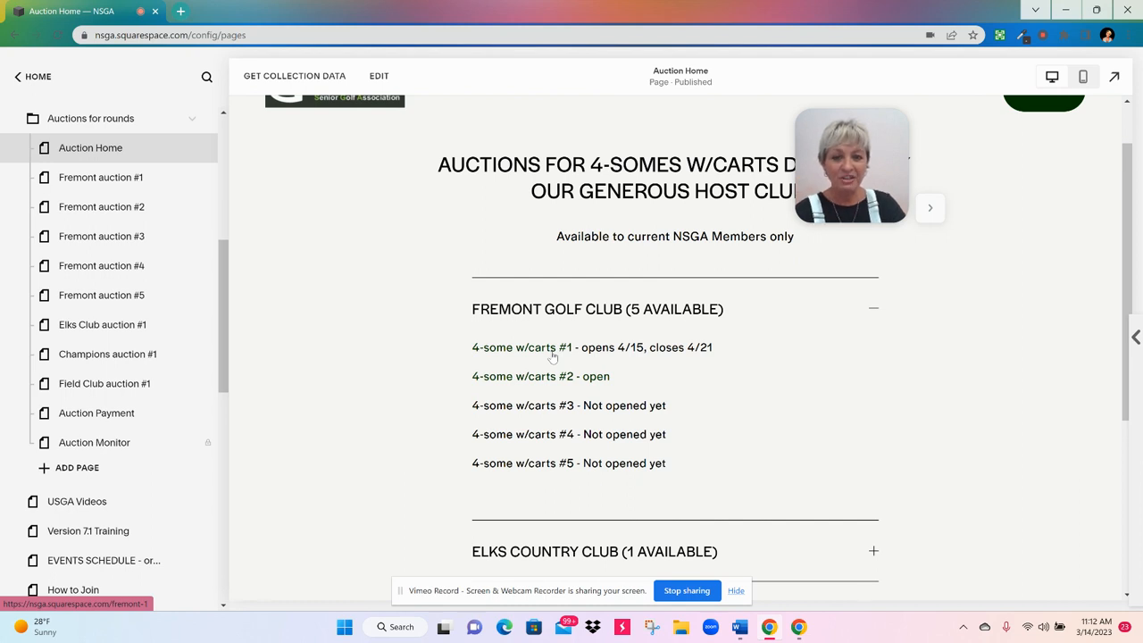
mouse_move(549, 358)
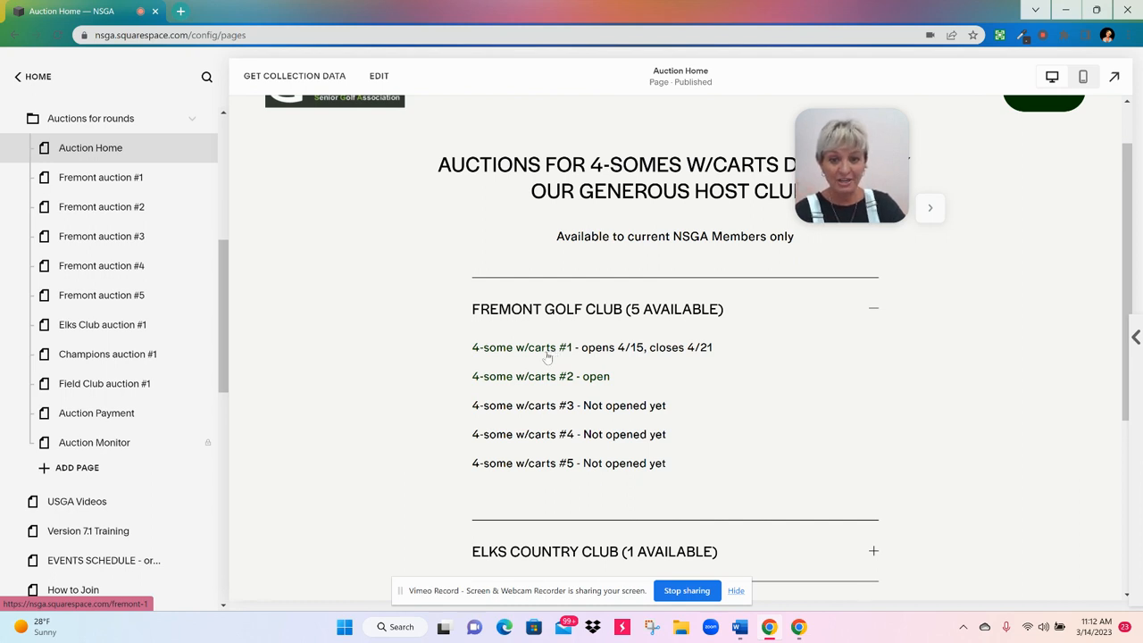
mouse_move(101, 177)
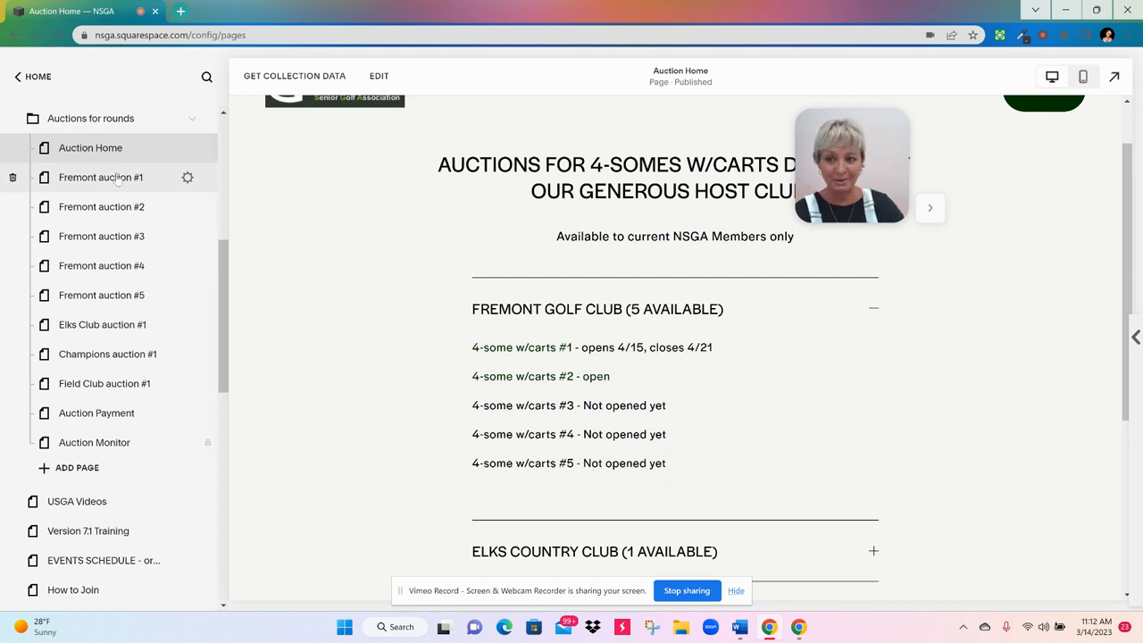
Step: Review Fremont auction #1's bid form and $200 opening-bid sheet, then return to Auction Home
click(100, 176)
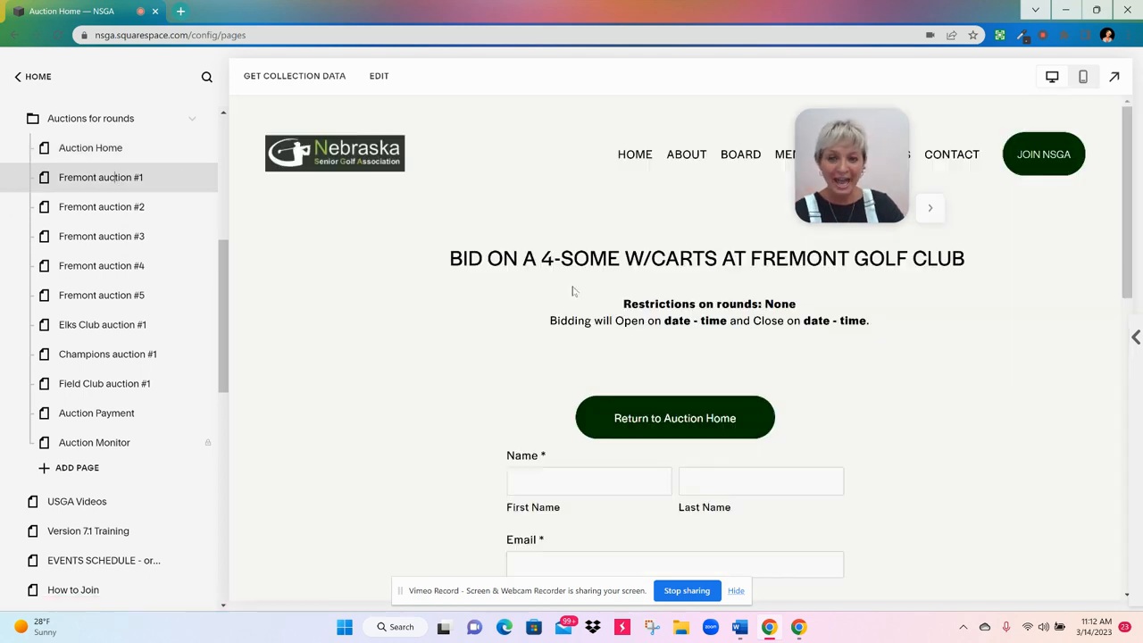
click(100, 177)
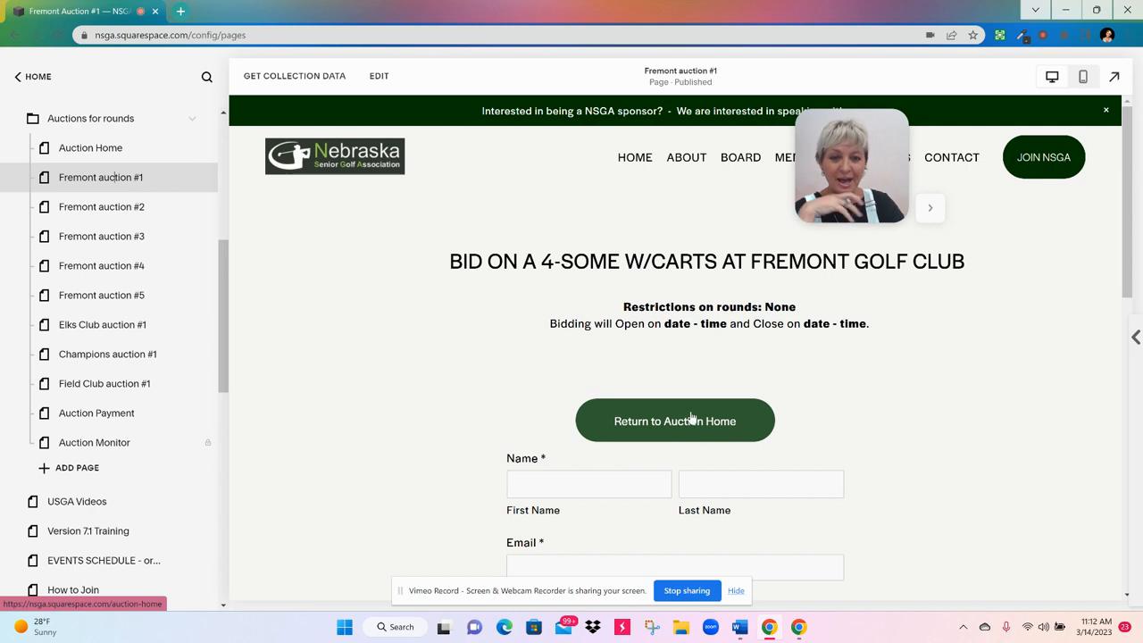
scroll(down, 3)
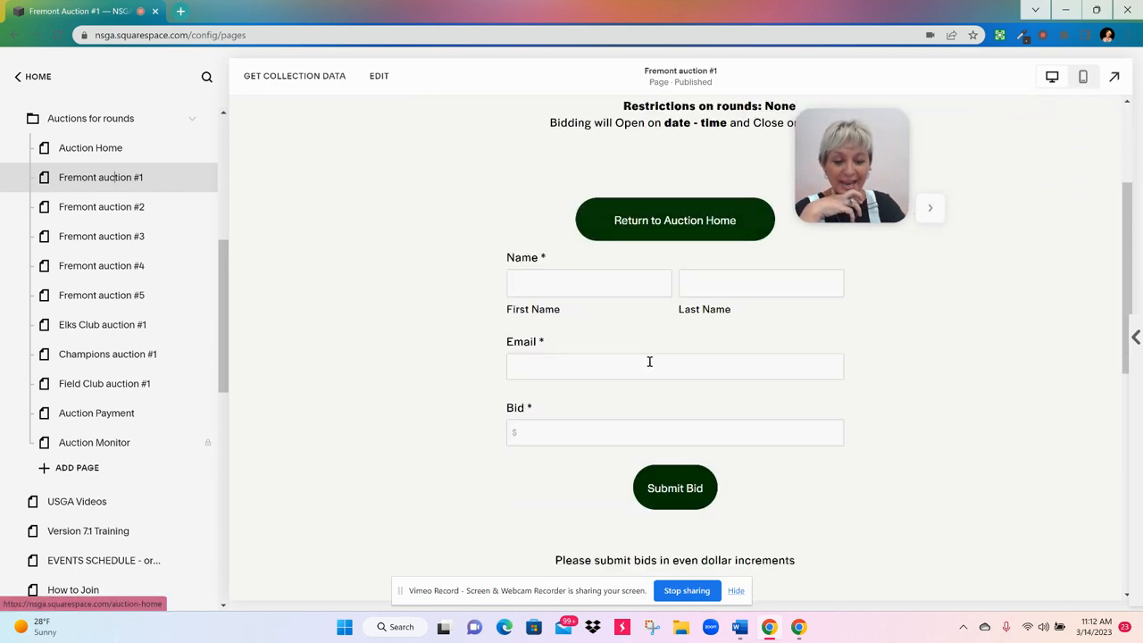
scroll(down, 3)
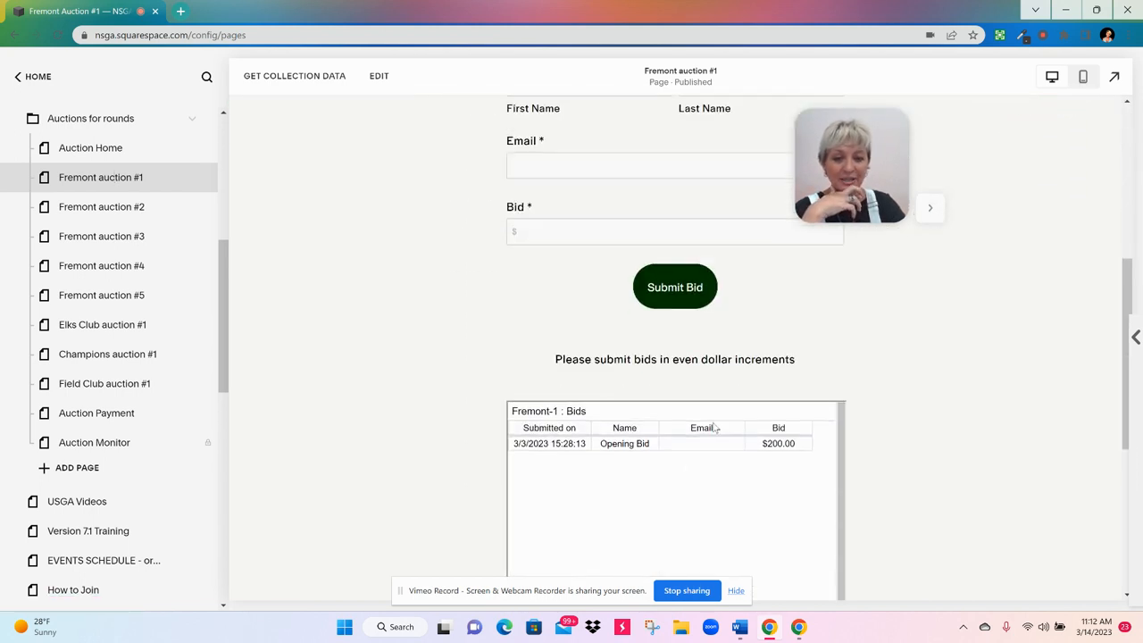
scroll(down, 3)
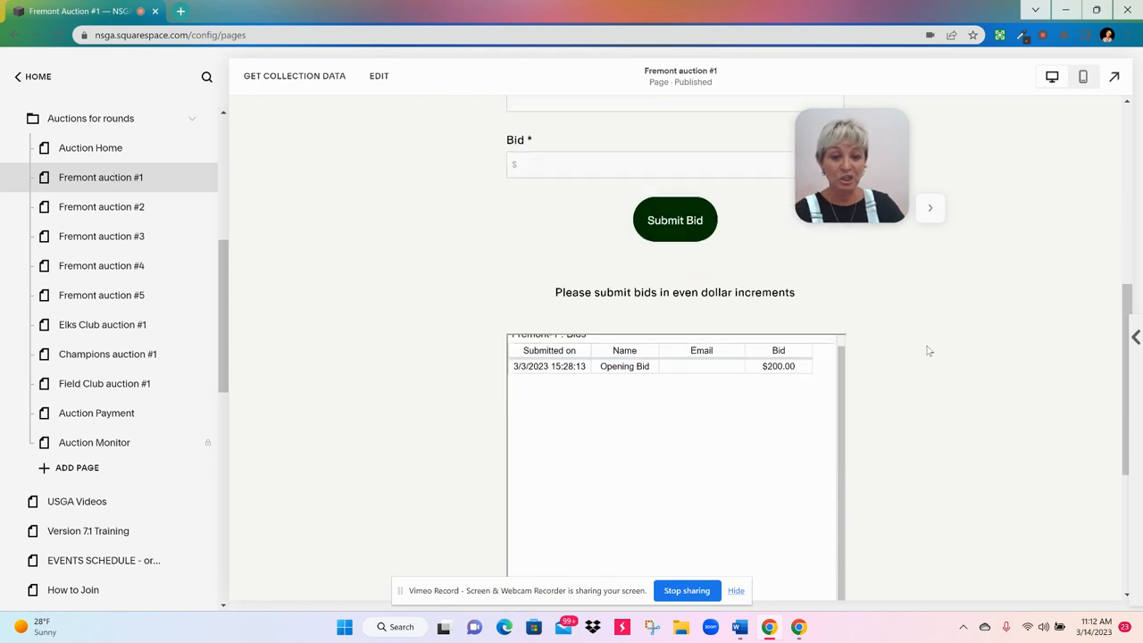
mouse_move(518, 409)
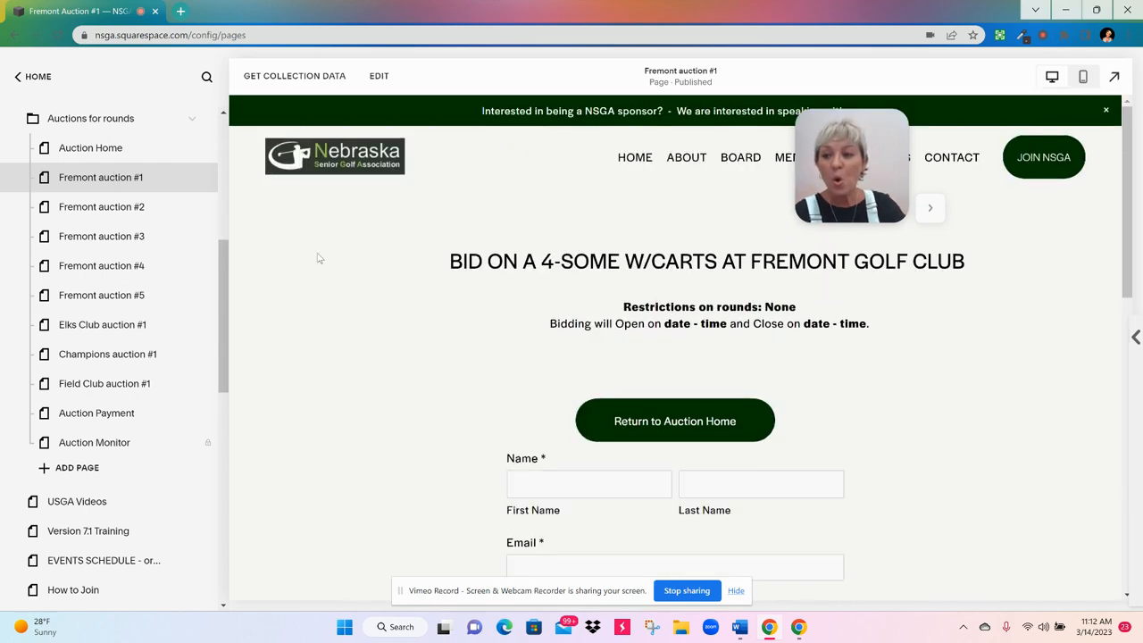
click(91, 147)
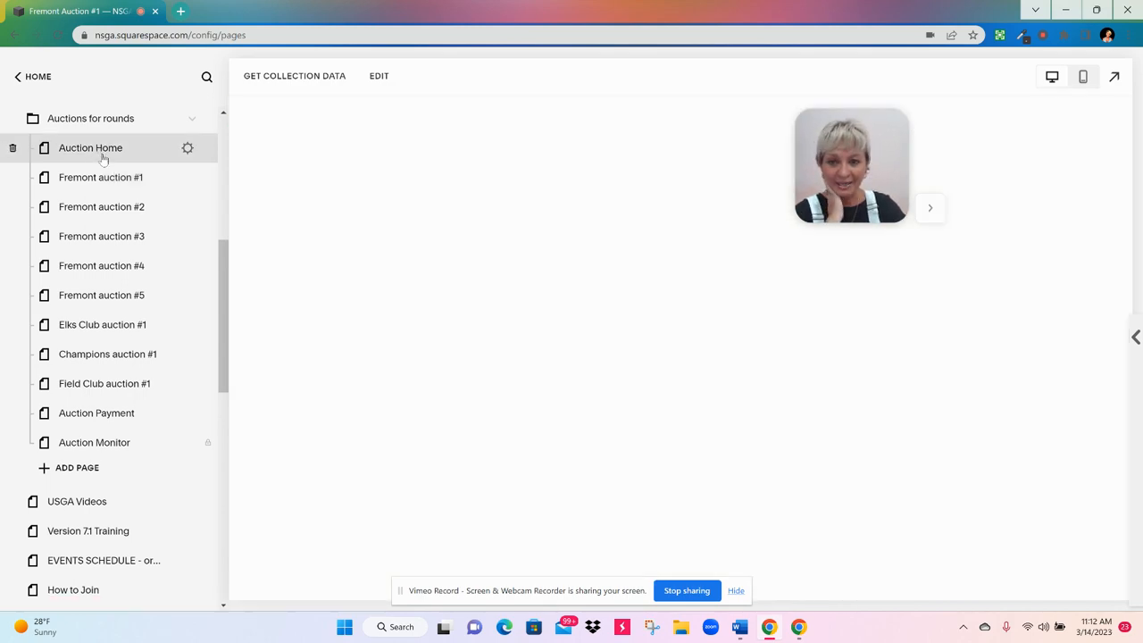
Step: Reload Auction Home, look over its collapsed club sections, and select Fremont auction #1
click(89, 147)
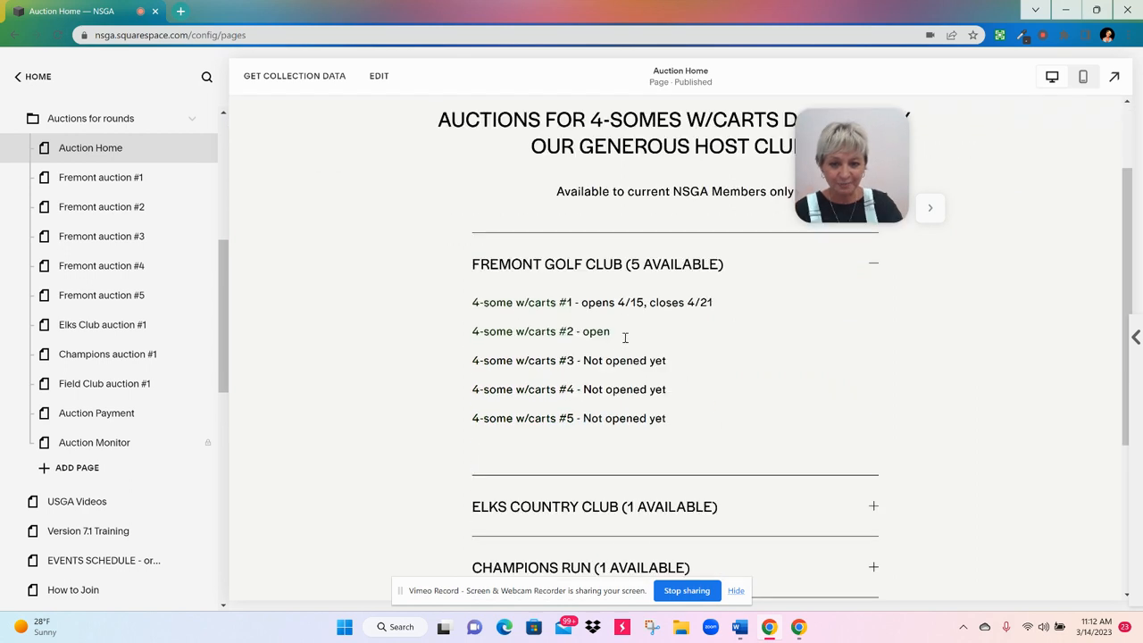
scroll(down, 3)
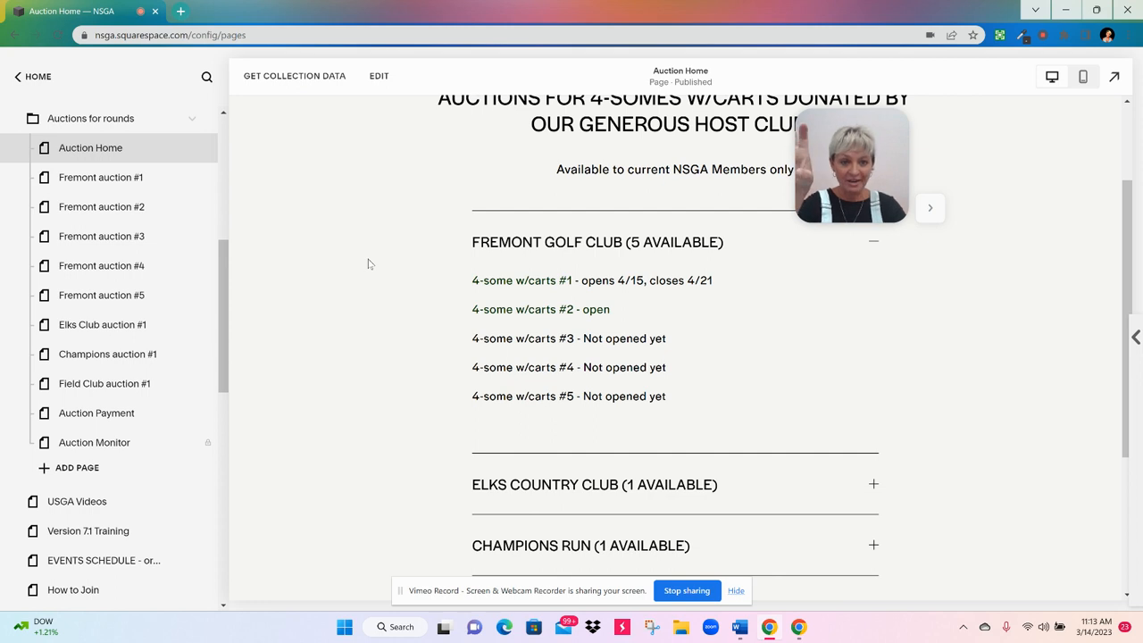
mouse_move(393, 324)
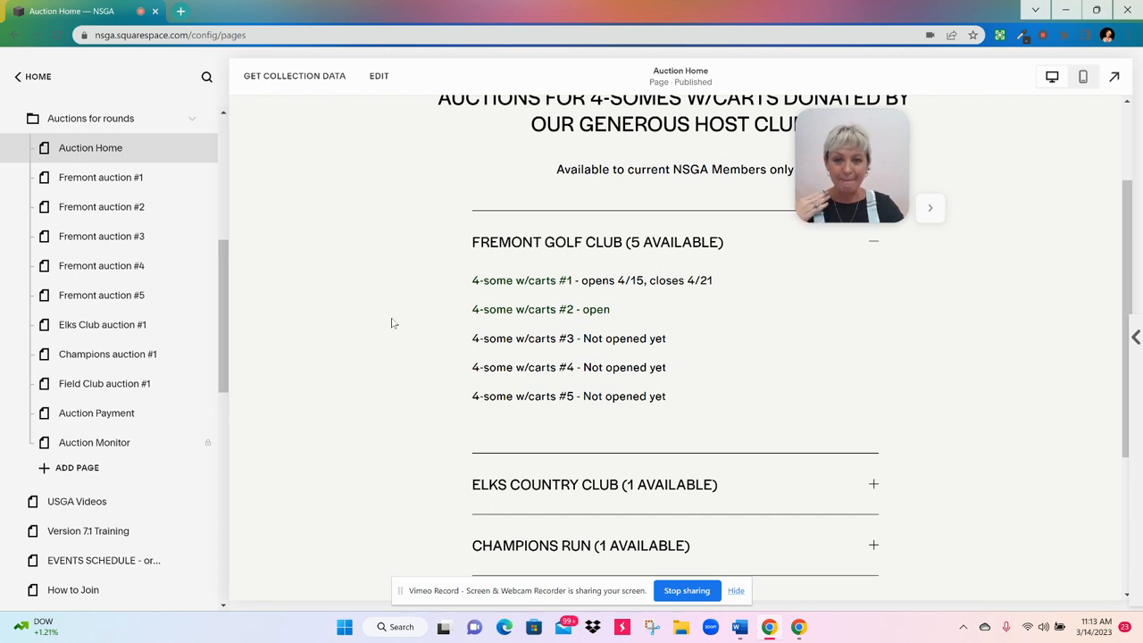
mouse_move(407, 299)
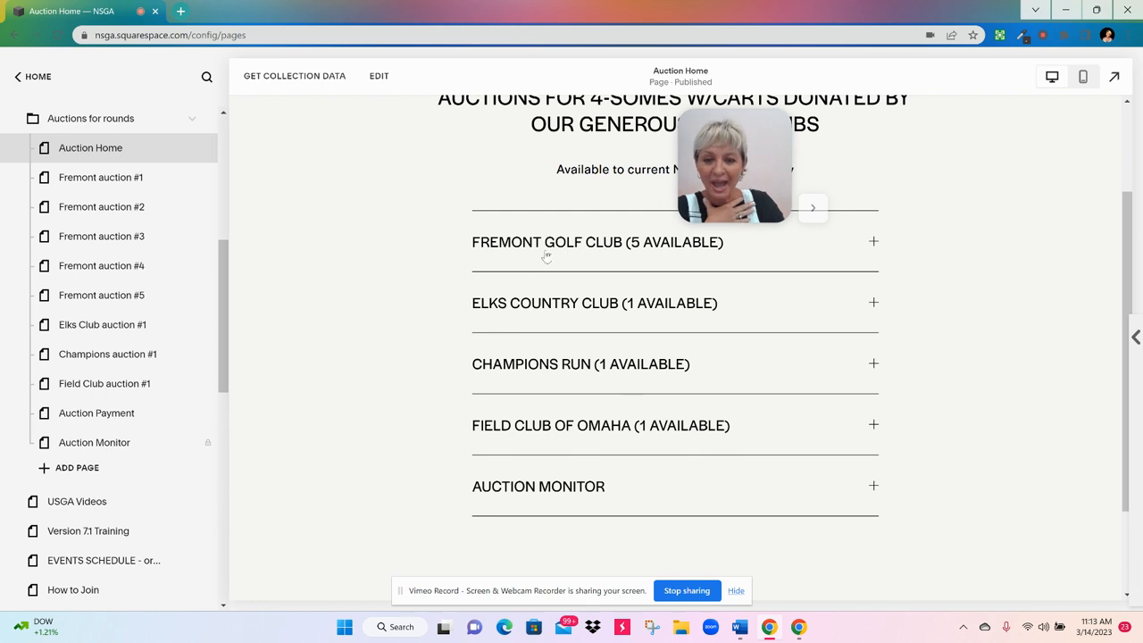
click(100, 177)
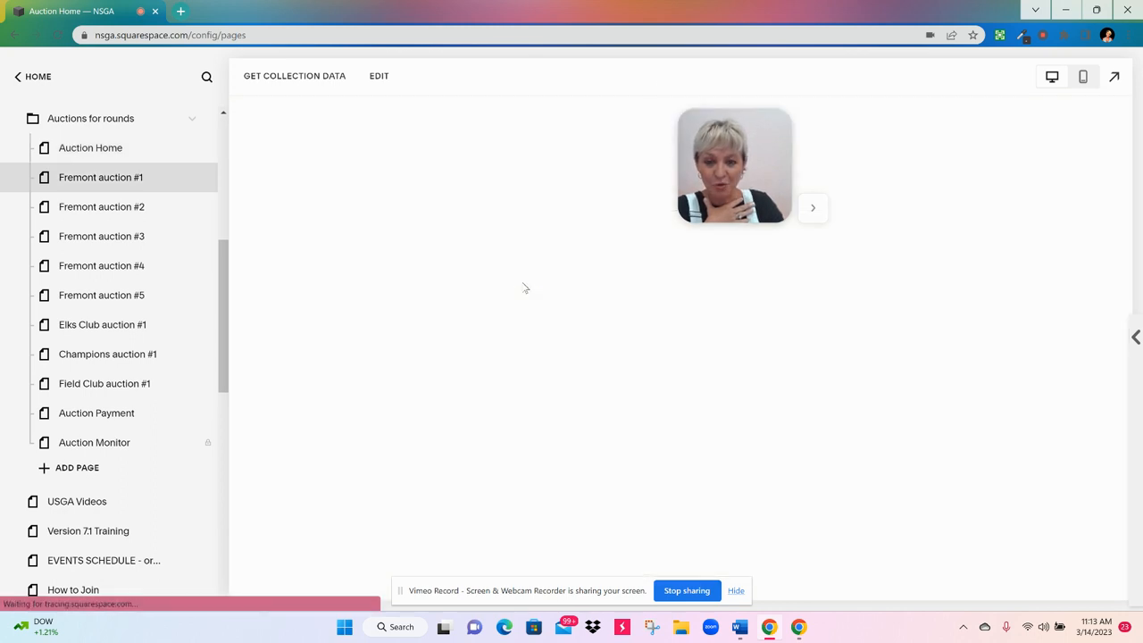
Step: Load Fremont auction #1 with its bid form and Fremont-1 bids sheet, and enter editing
click(100, 176)
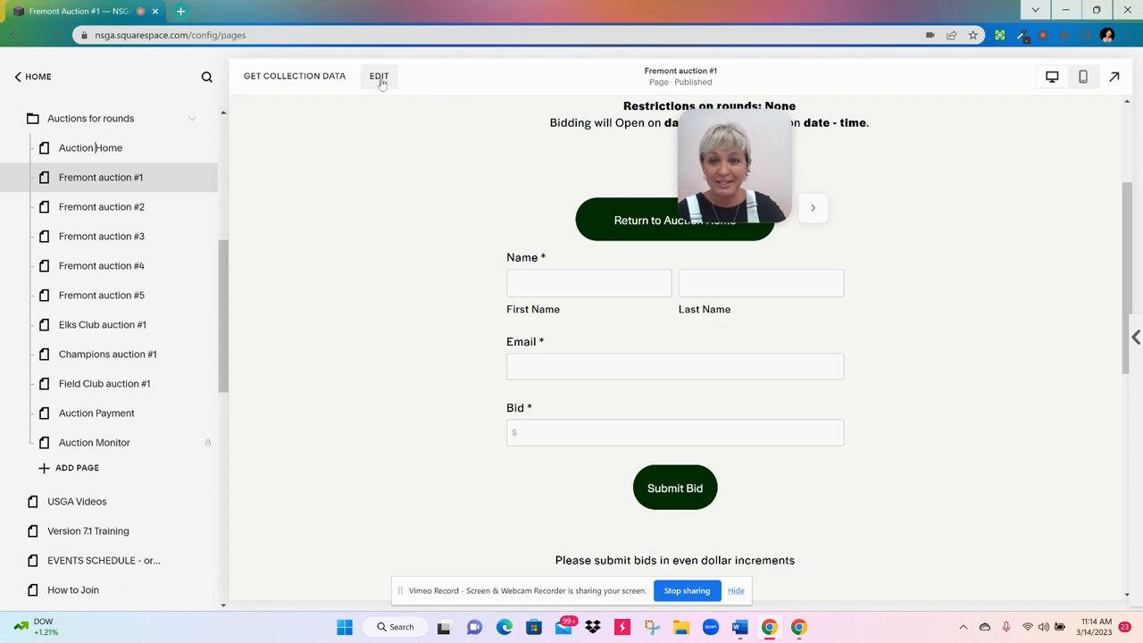
click(378, 76)
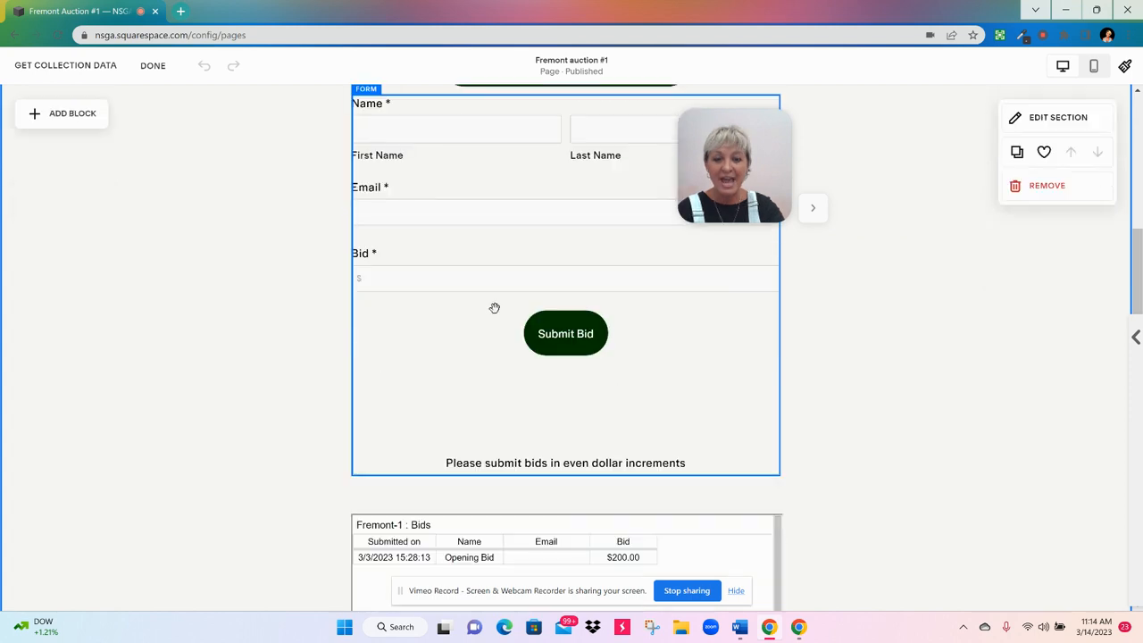
scroll(down, 3)
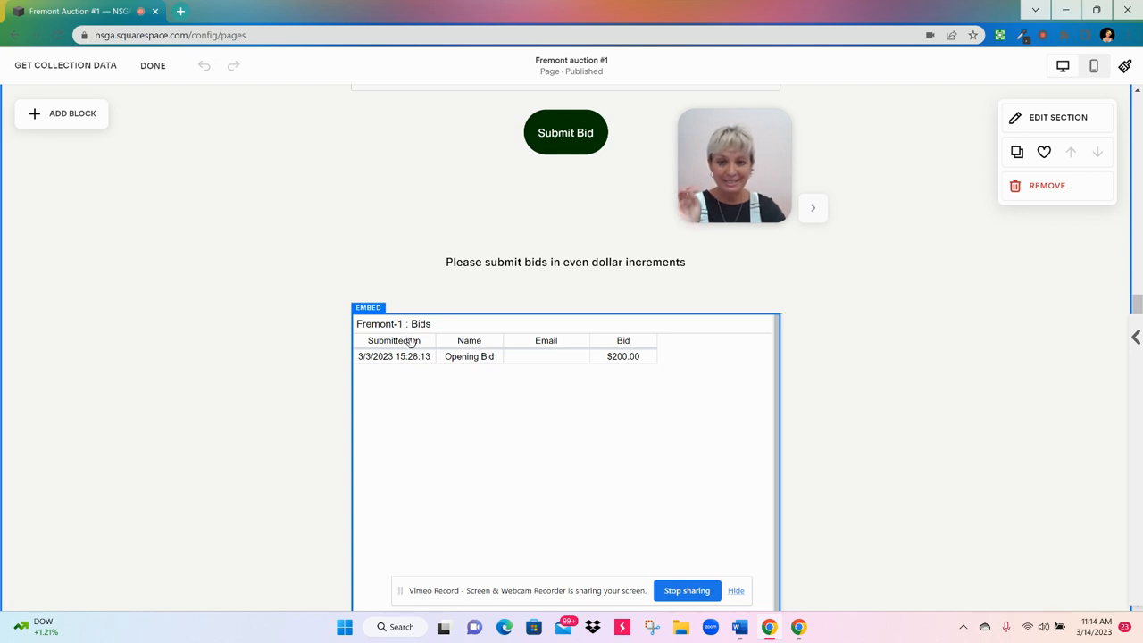
scroll(down, 3)
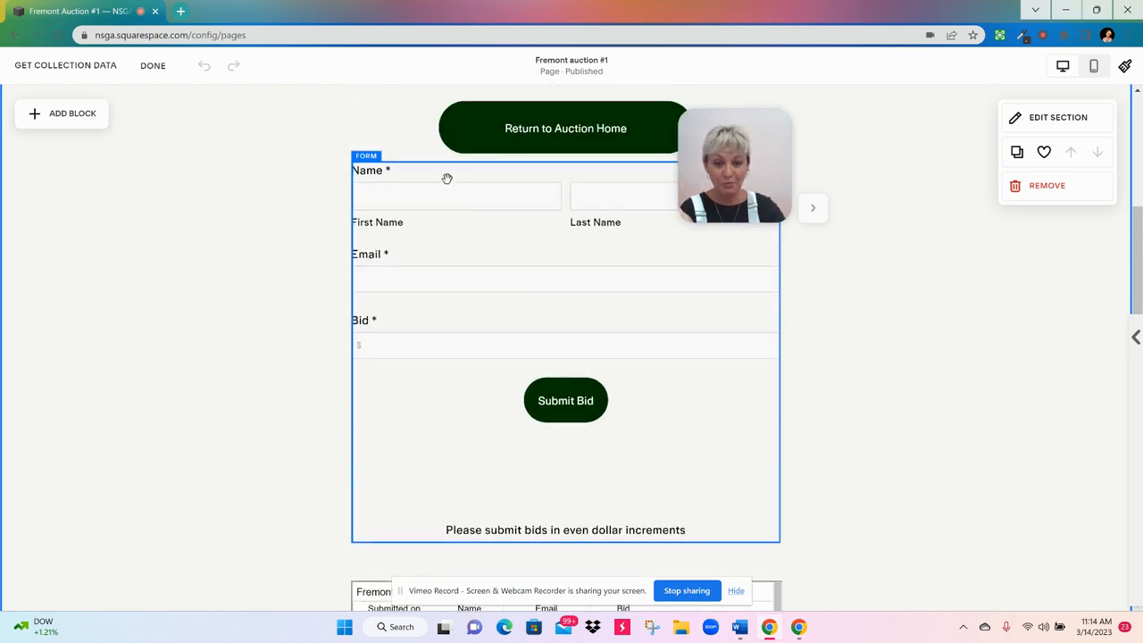
scroll(down, 3)
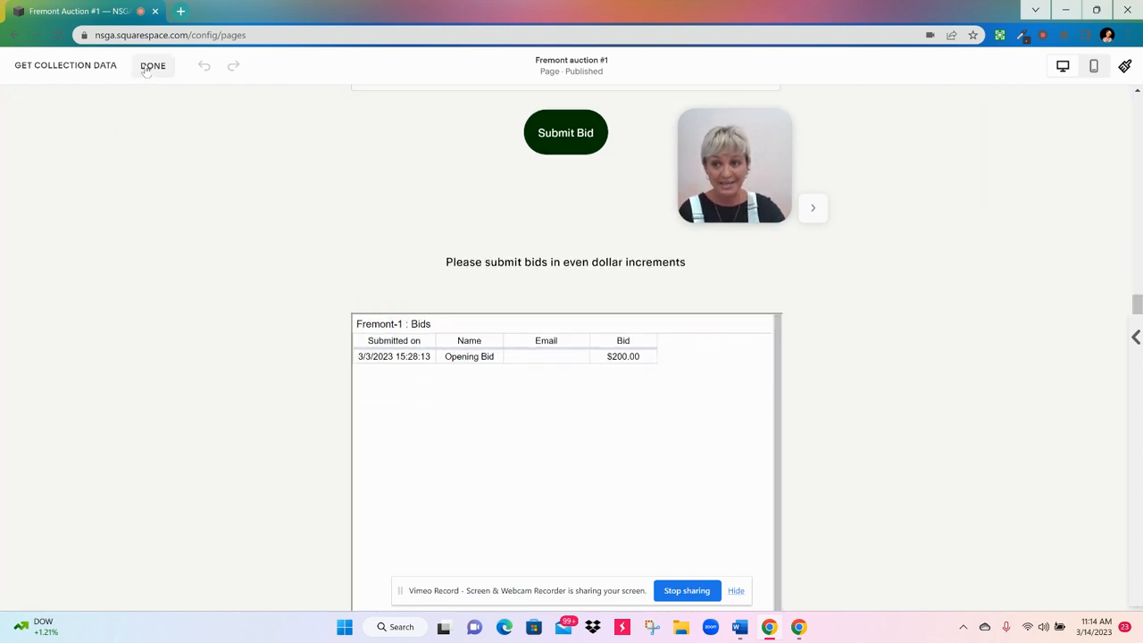
click(151, 66)
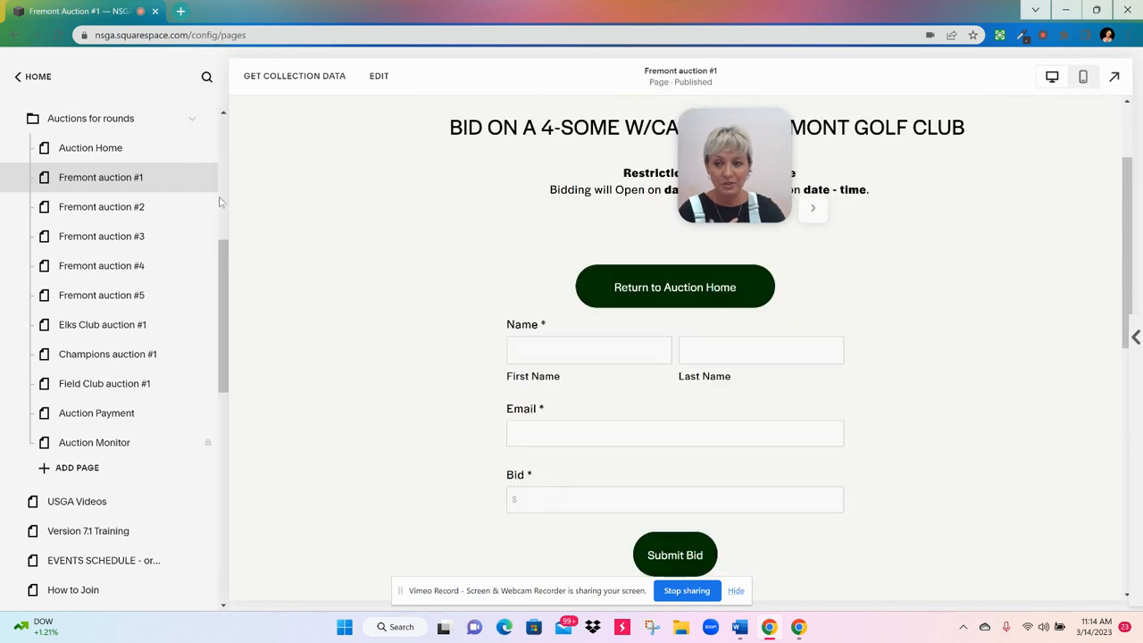
scroll(down, 3)
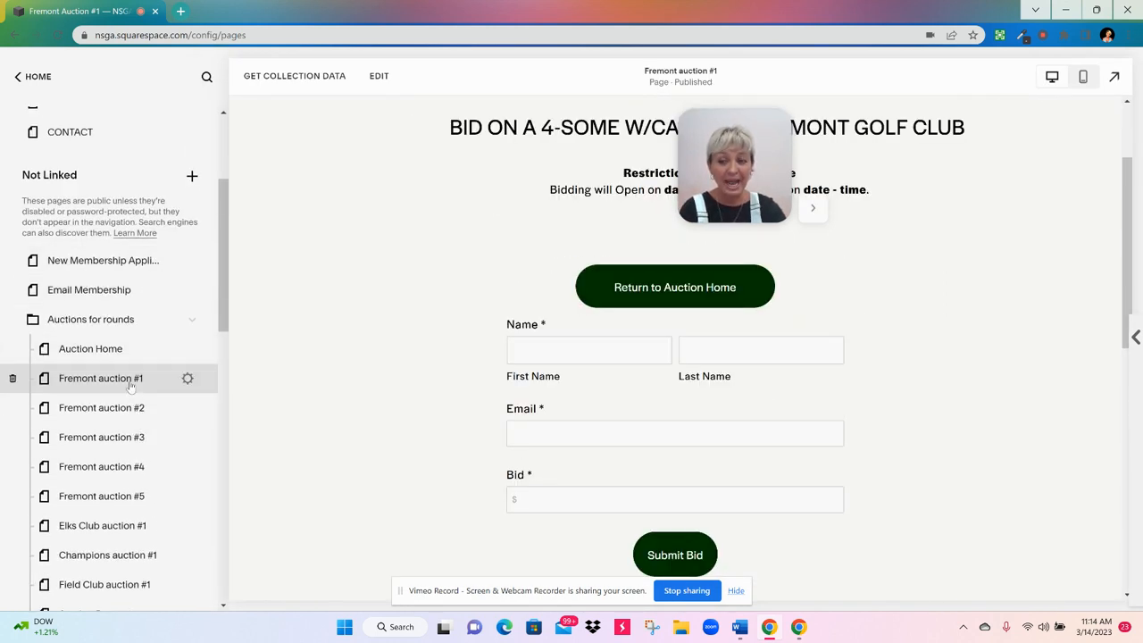
scroll(down, 3)
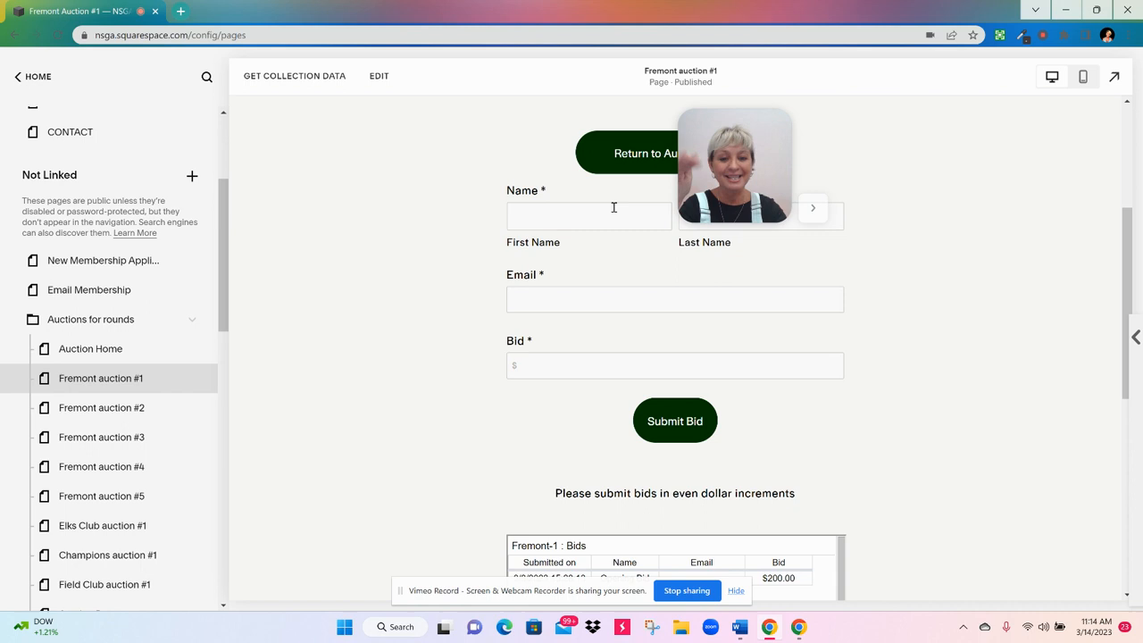
scroll(down, 3)
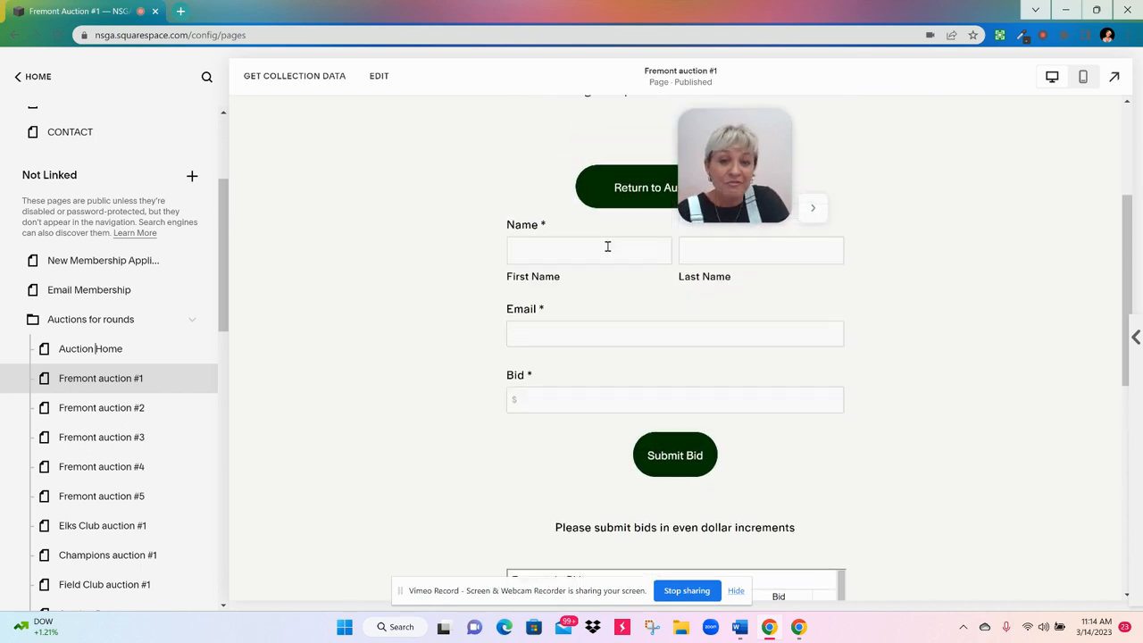
scroll(down, 3)
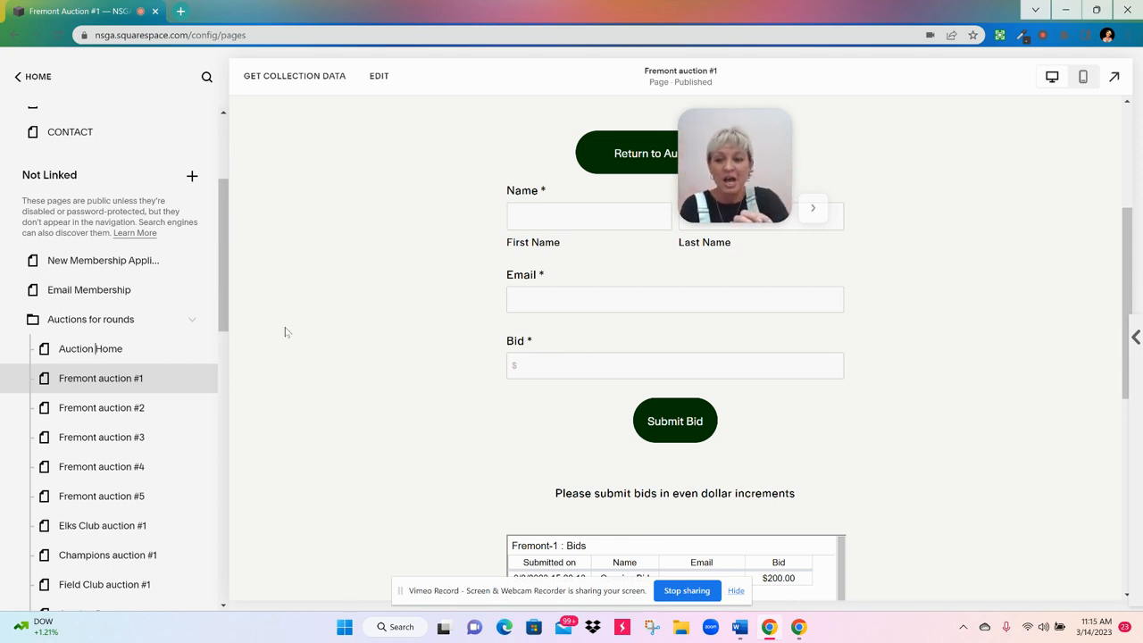
mouse_move(377, 307)
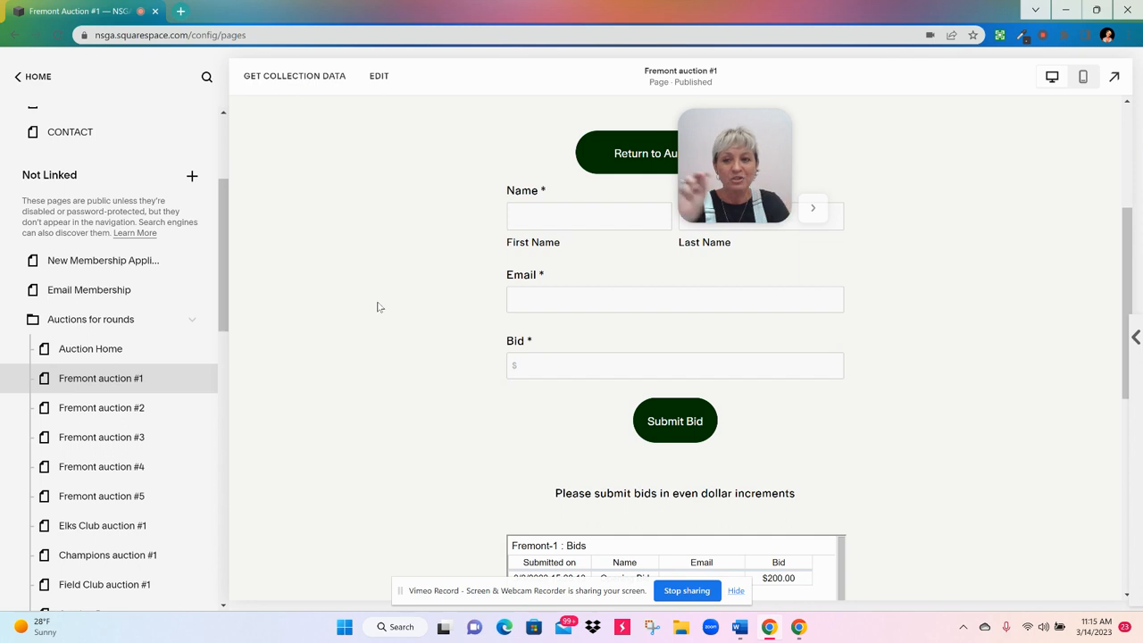
mouse_move(356, 338)
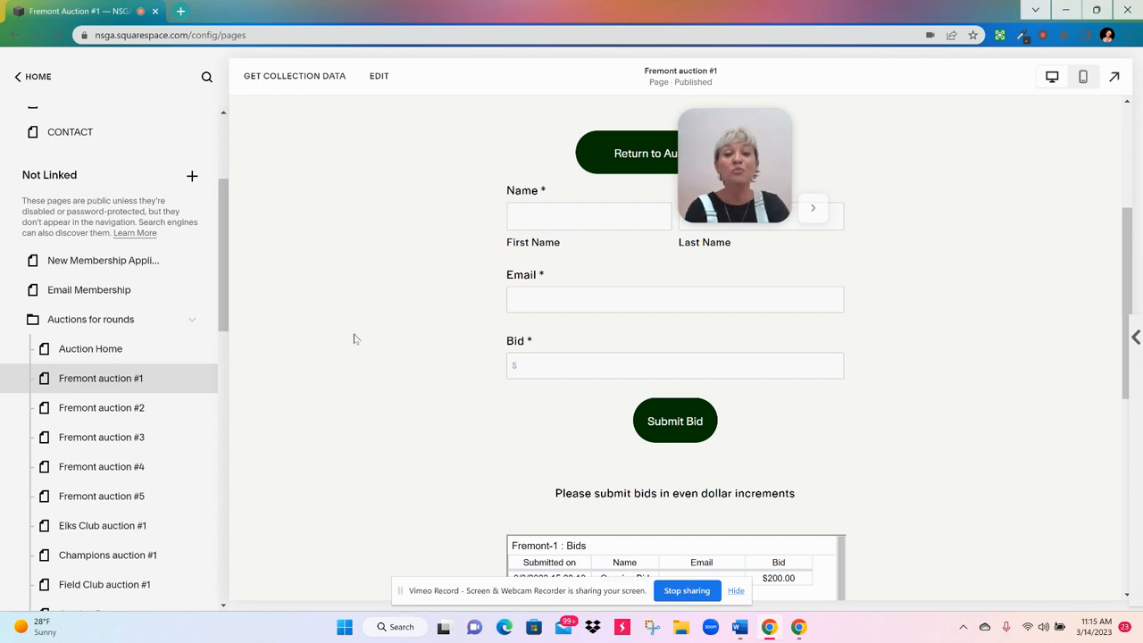
scroll(down, 3)
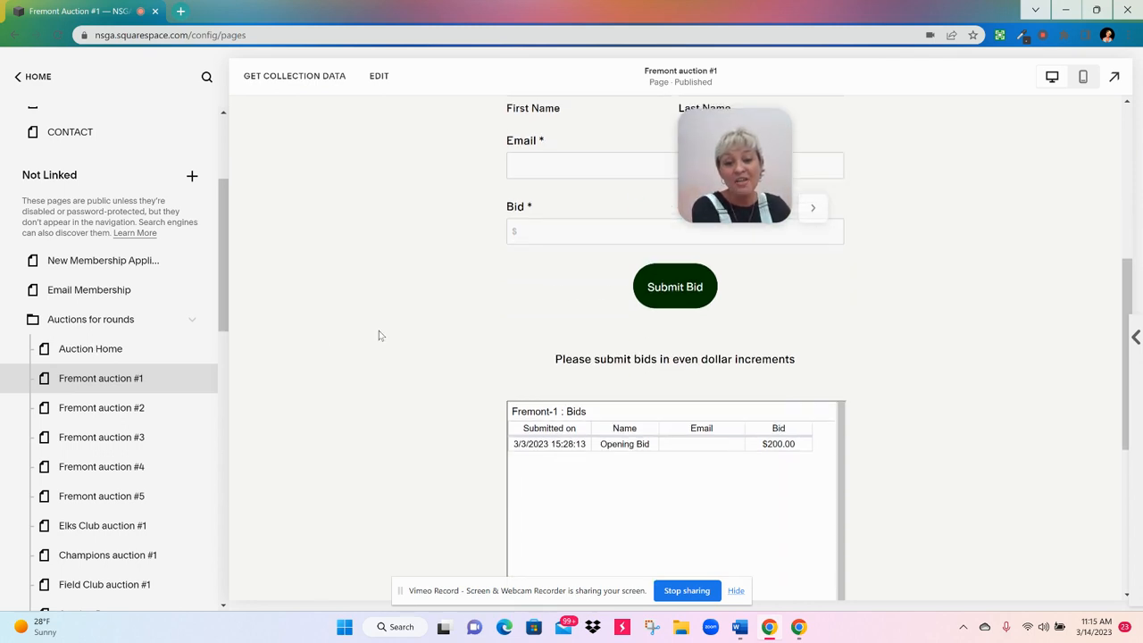
scroll(down, 3)
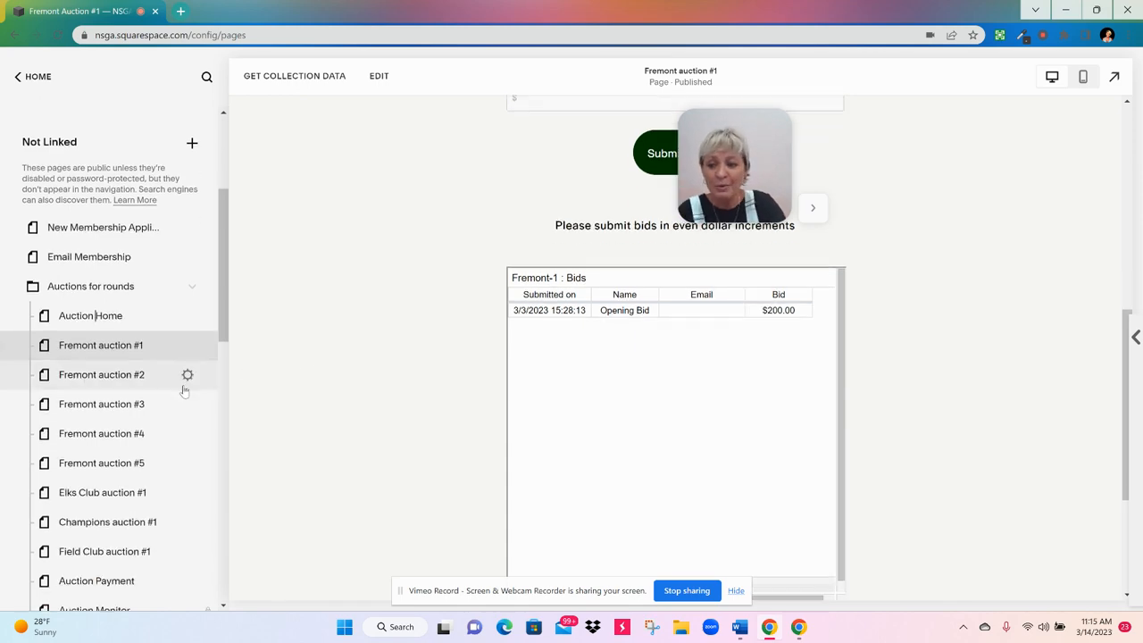
scroll(up, 3)
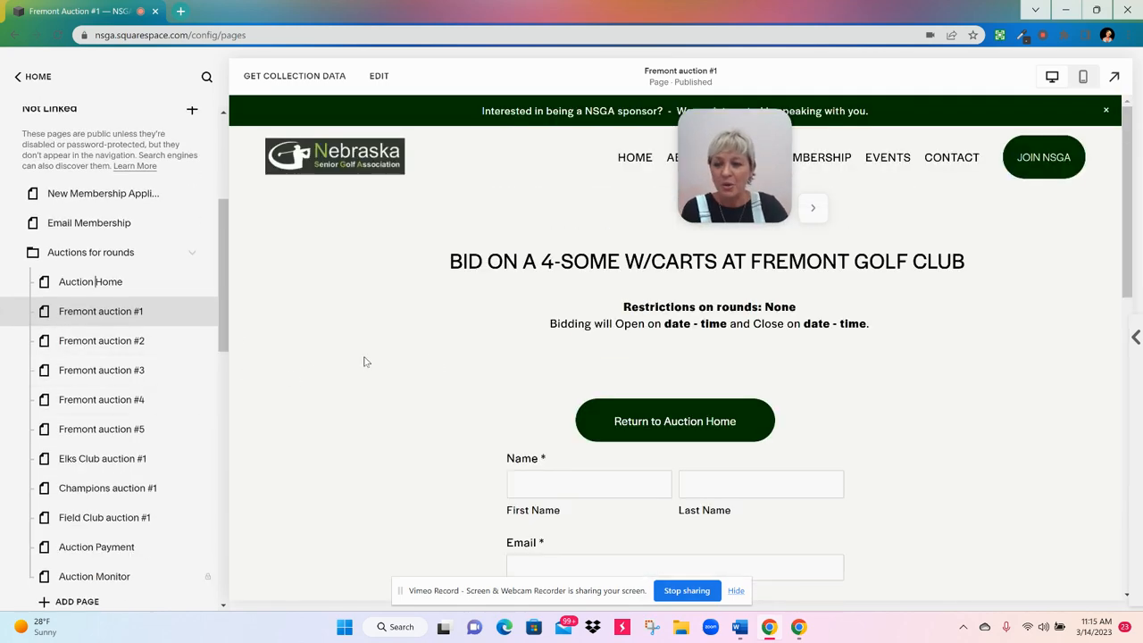
scroll(down, 3)
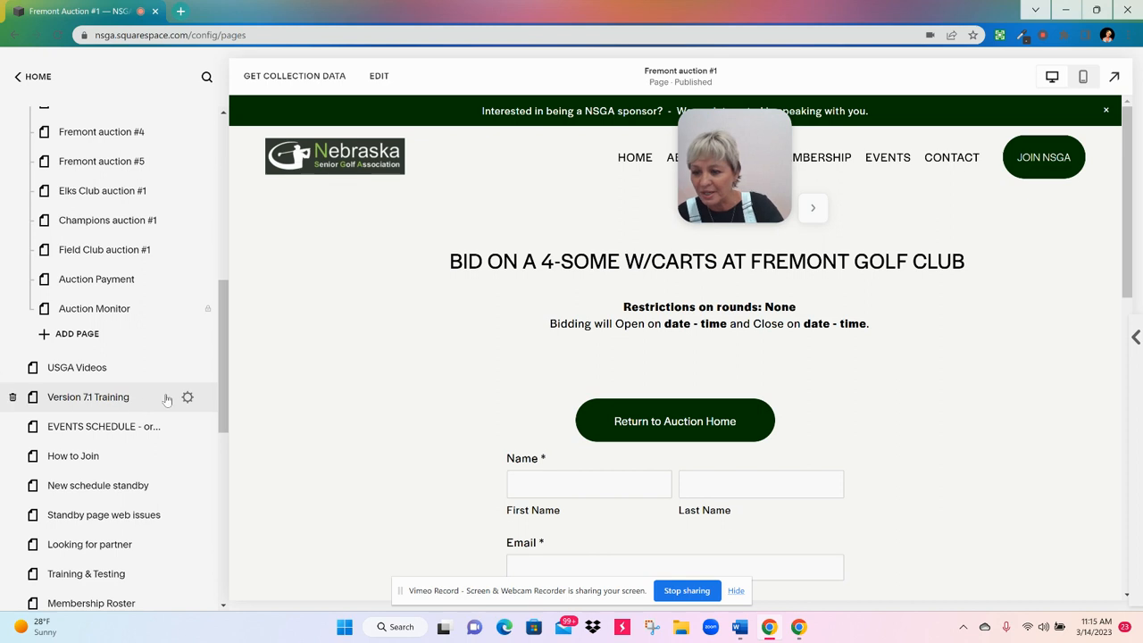
scroll(down, 3)
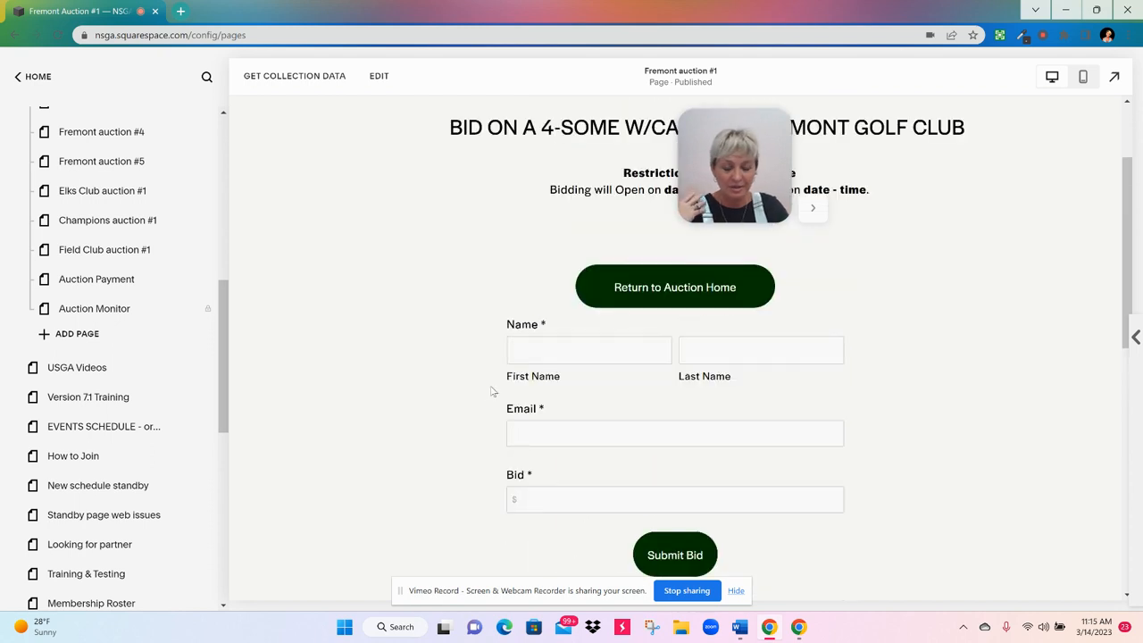
scroll(down, 3)
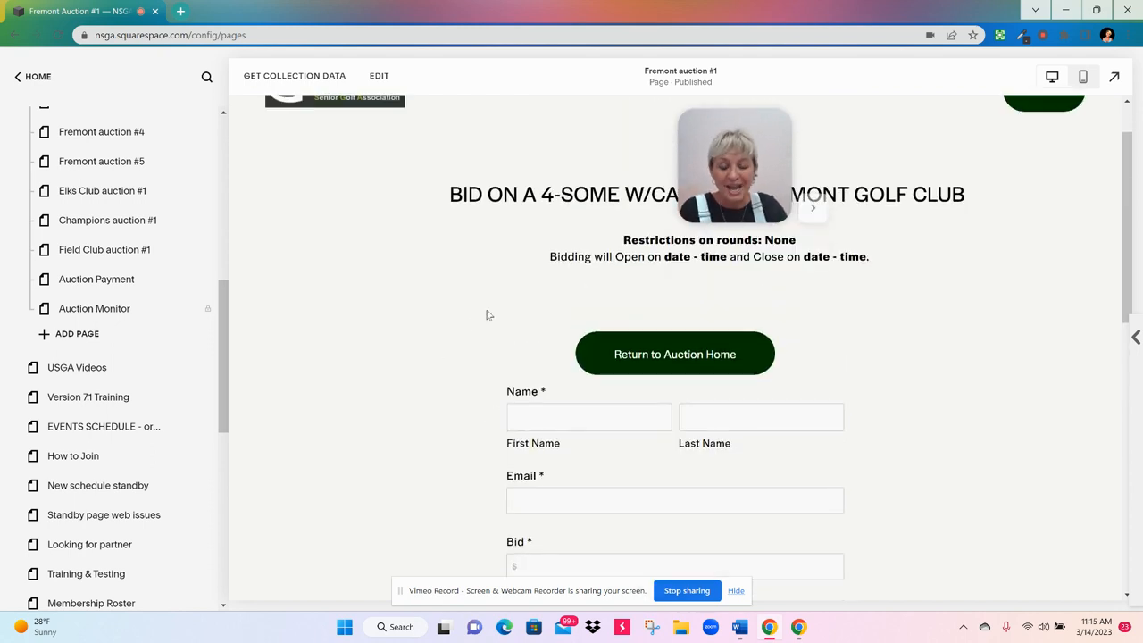
mouse_move(326, 364)
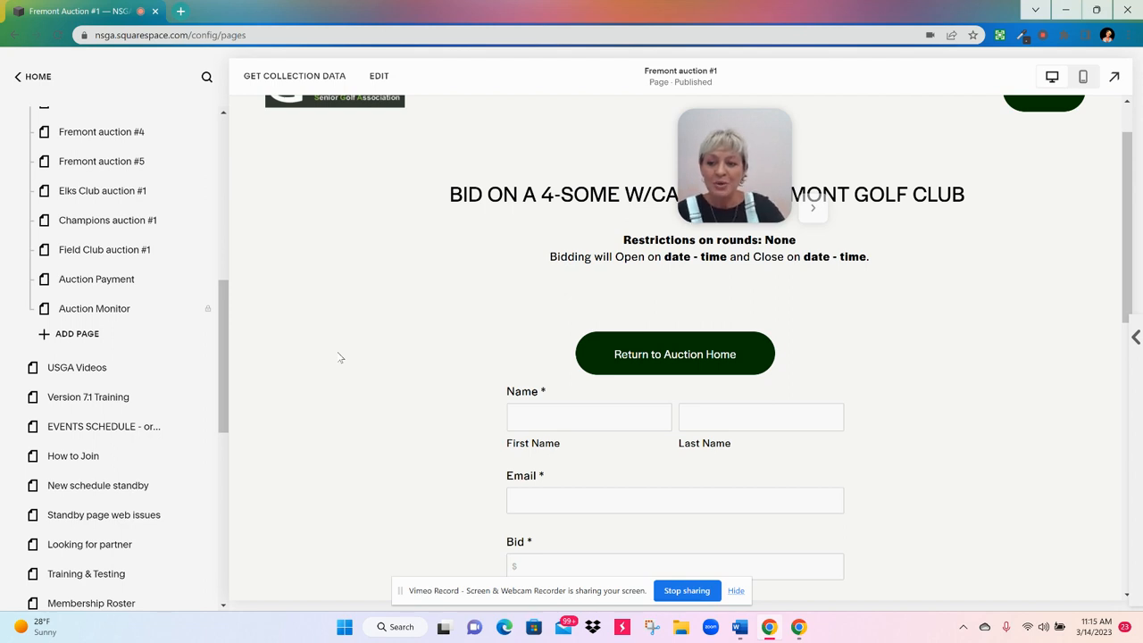
scroll(down, 3)
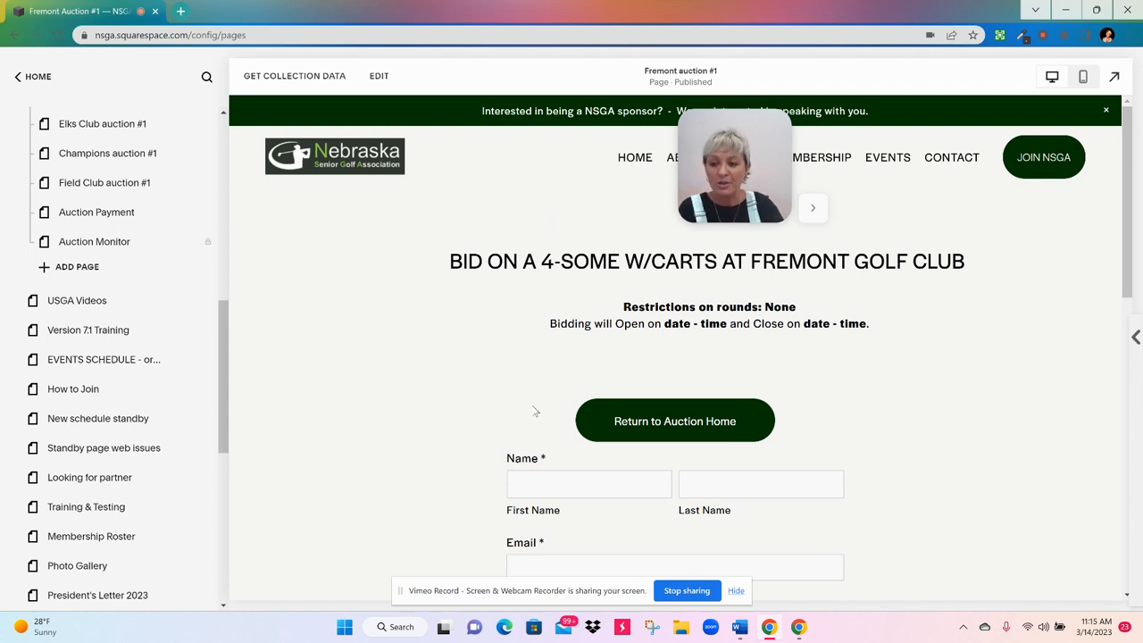
scroll(down, 3)
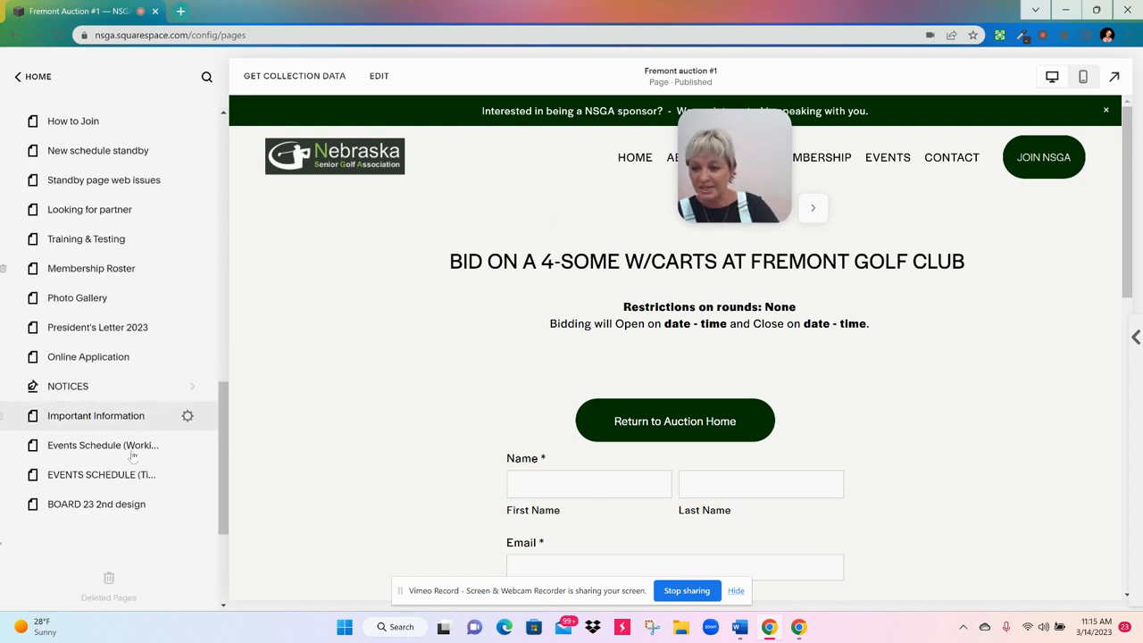
scroll(down, 3)
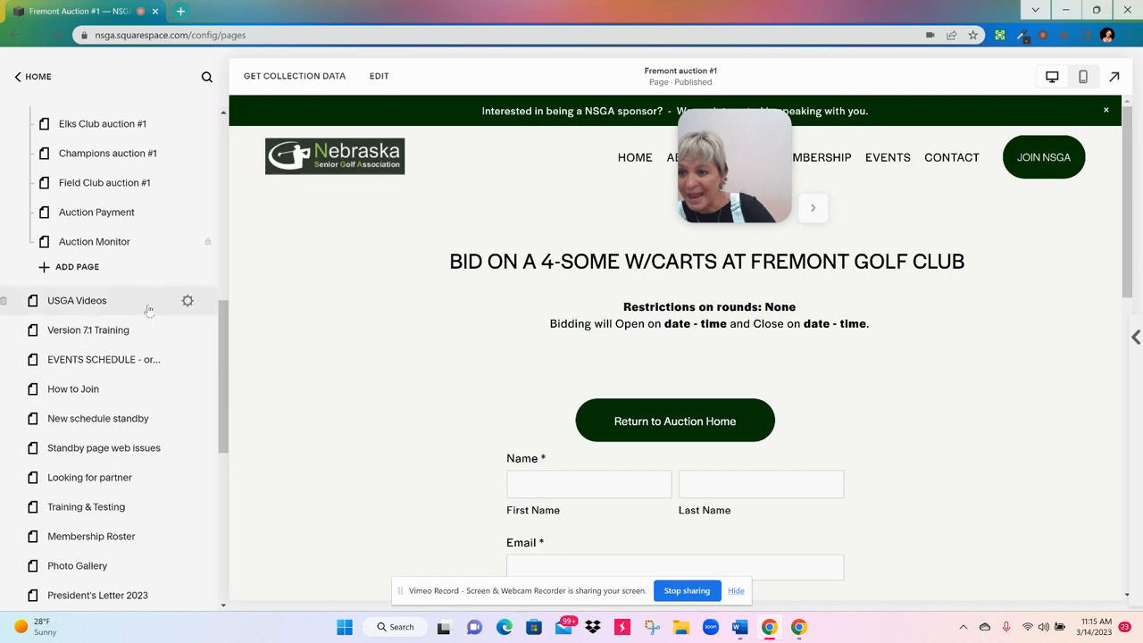
scroll(down, 3)
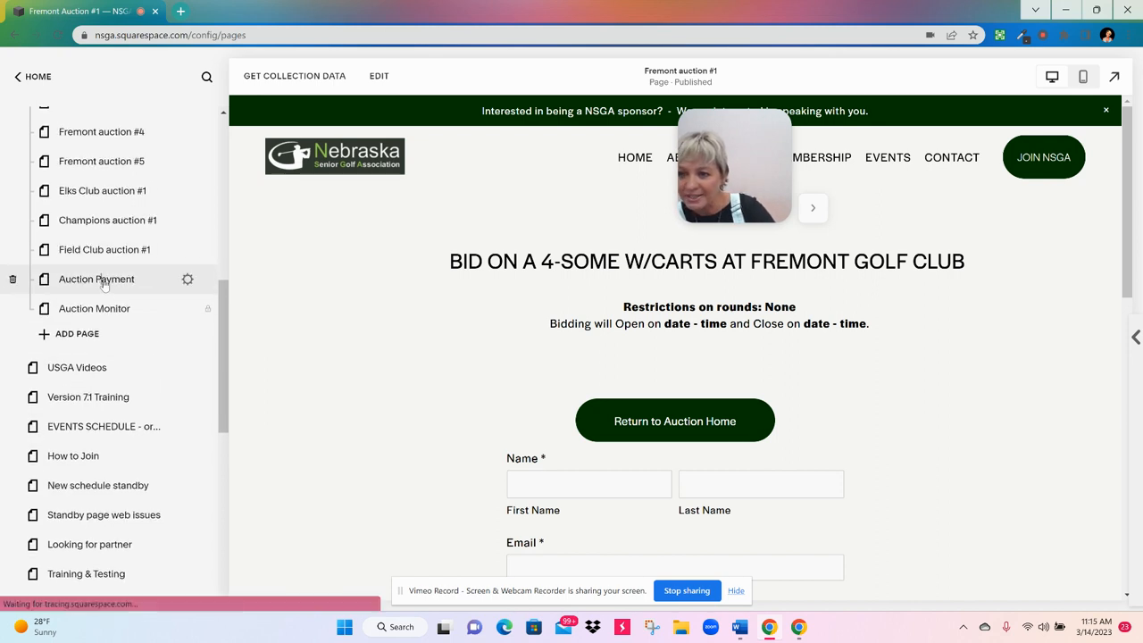
Step: Preview Auction Payment and launch the NSGA donate checkout from its Payment button
click(96, 279)
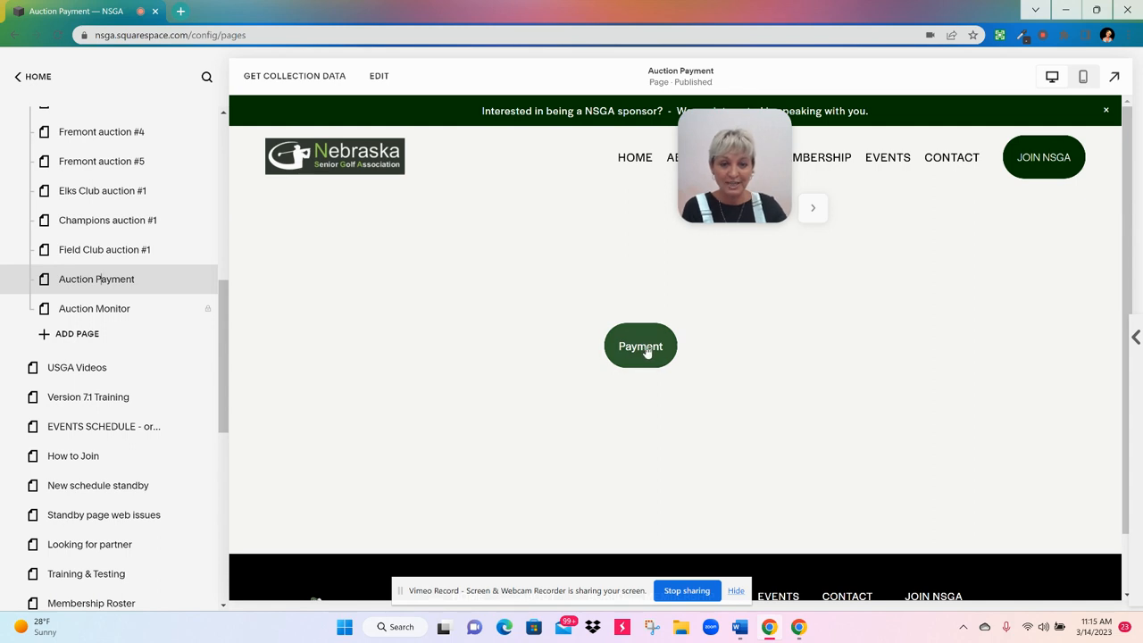
mouse_move(576, 297)
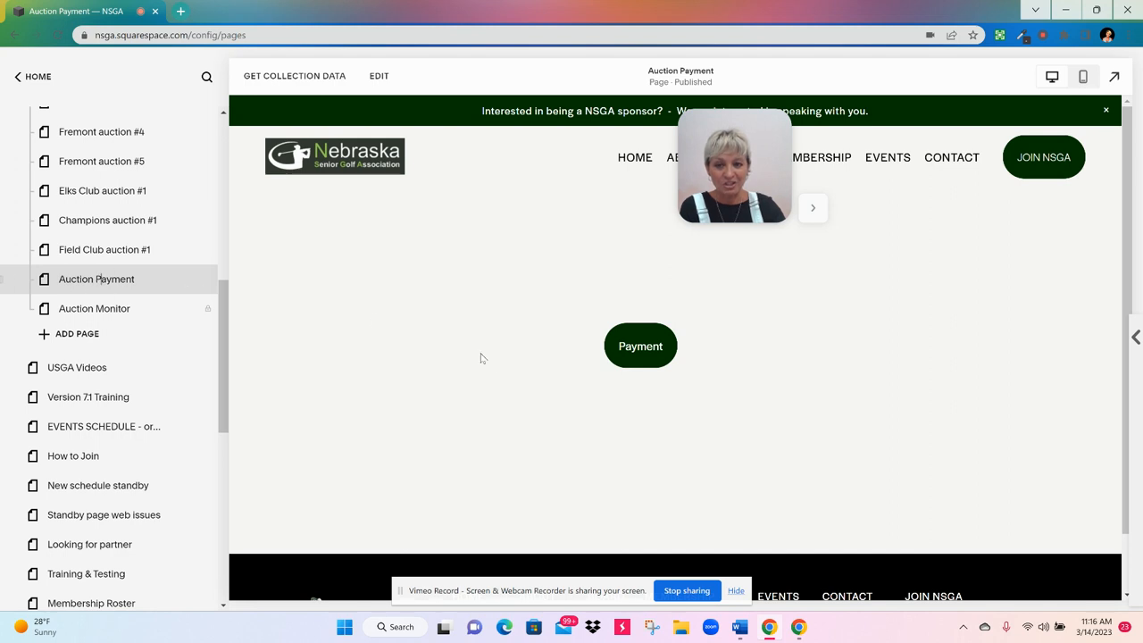
mouse_move(681, 324)
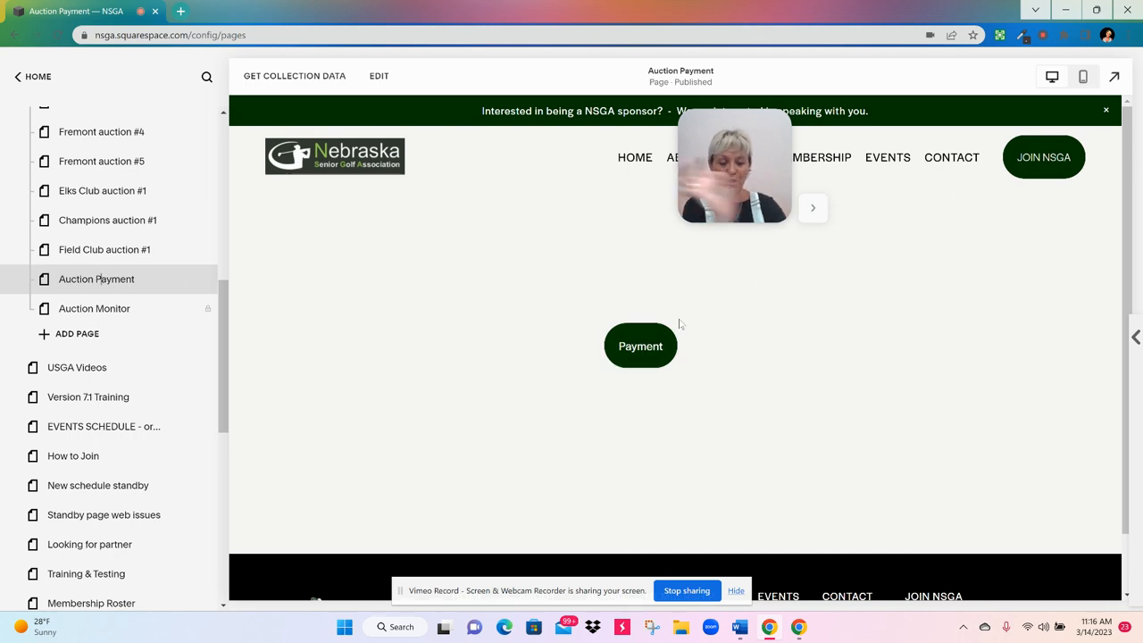
click(640, 346)
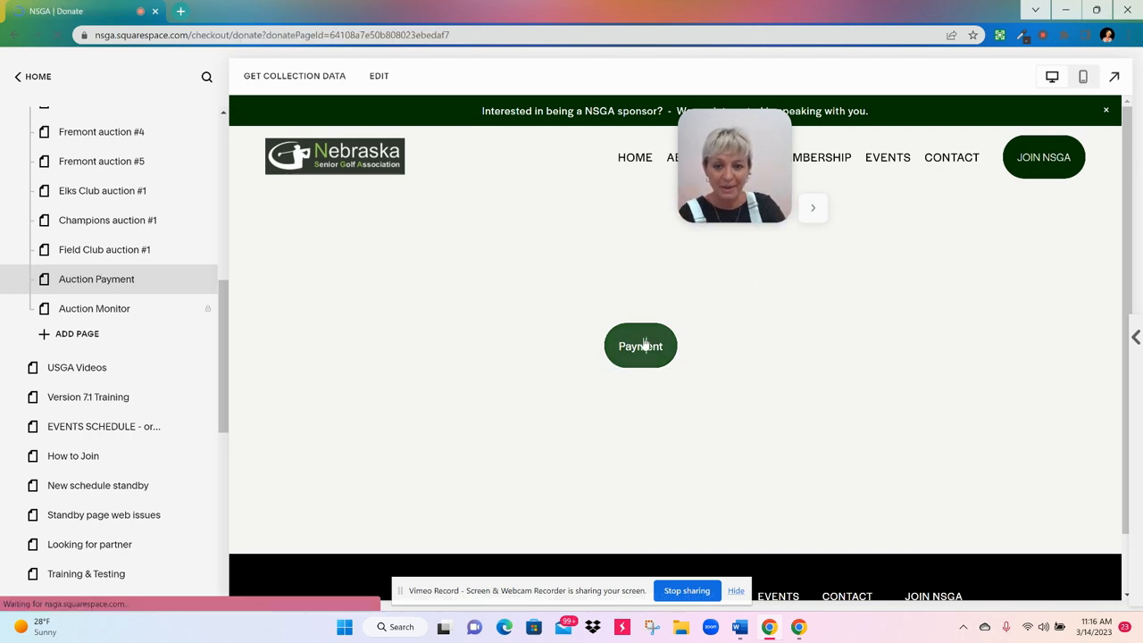
click(640, 345)
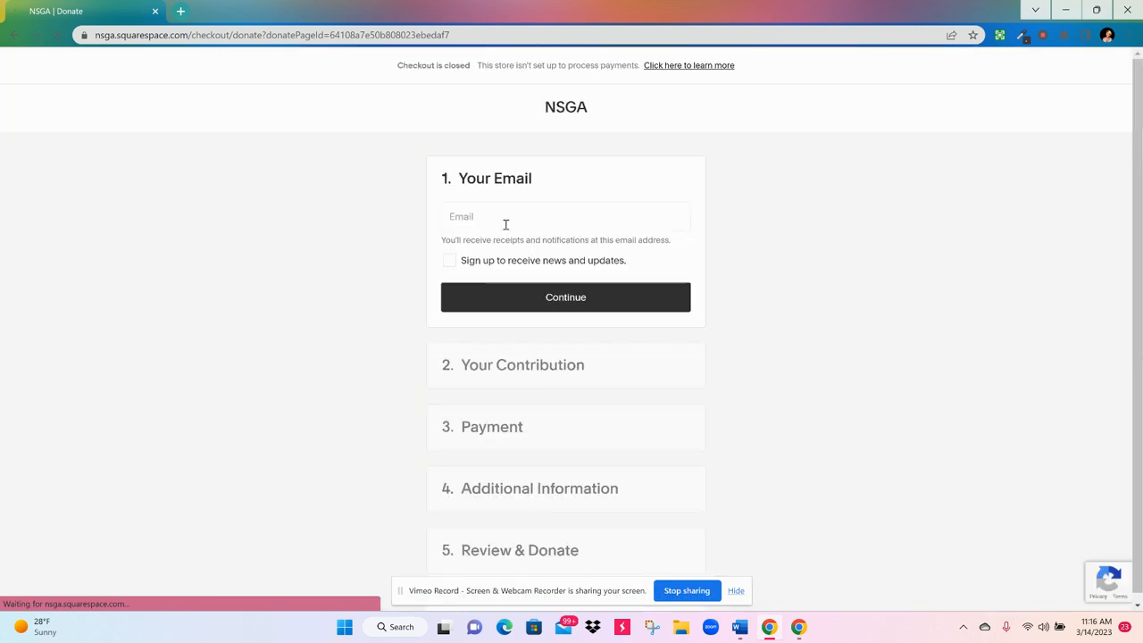
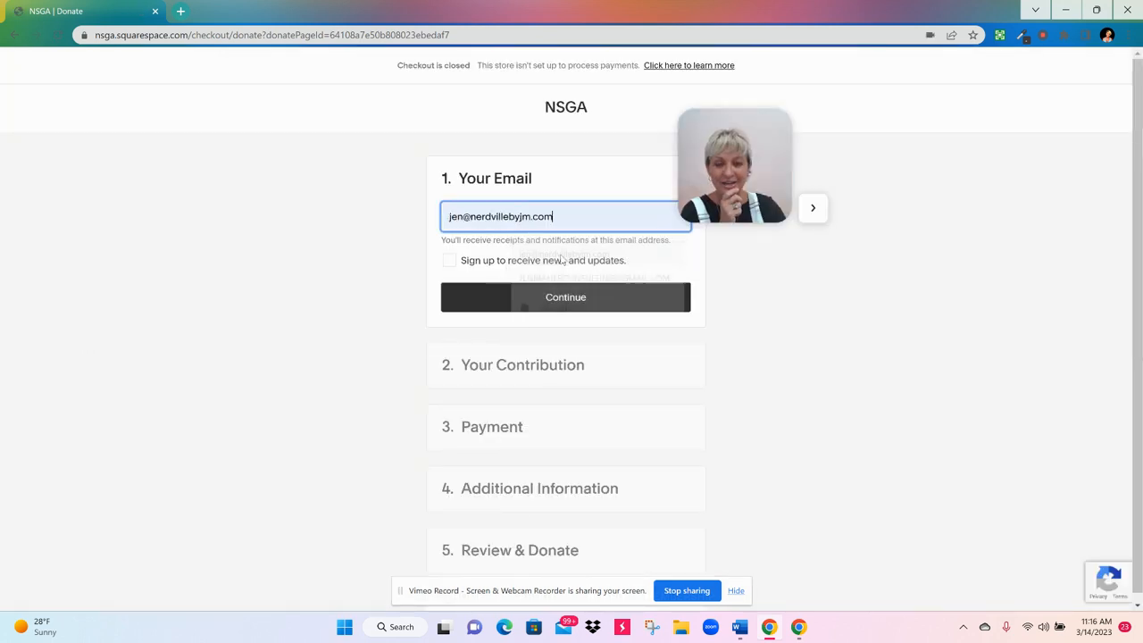
click(566, 296)
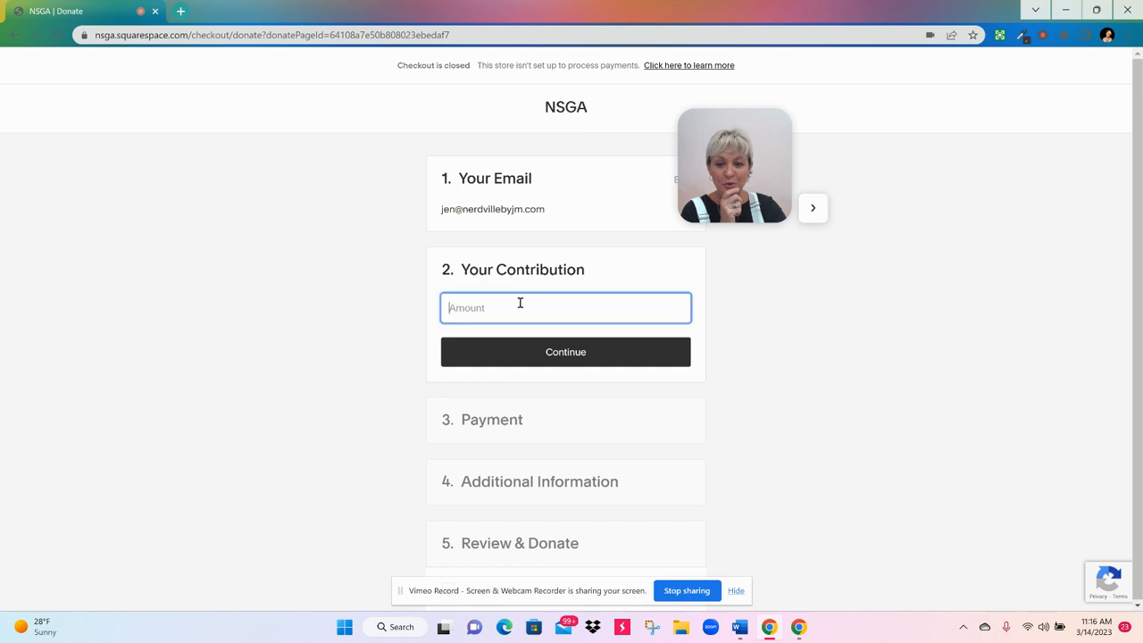
text(450)
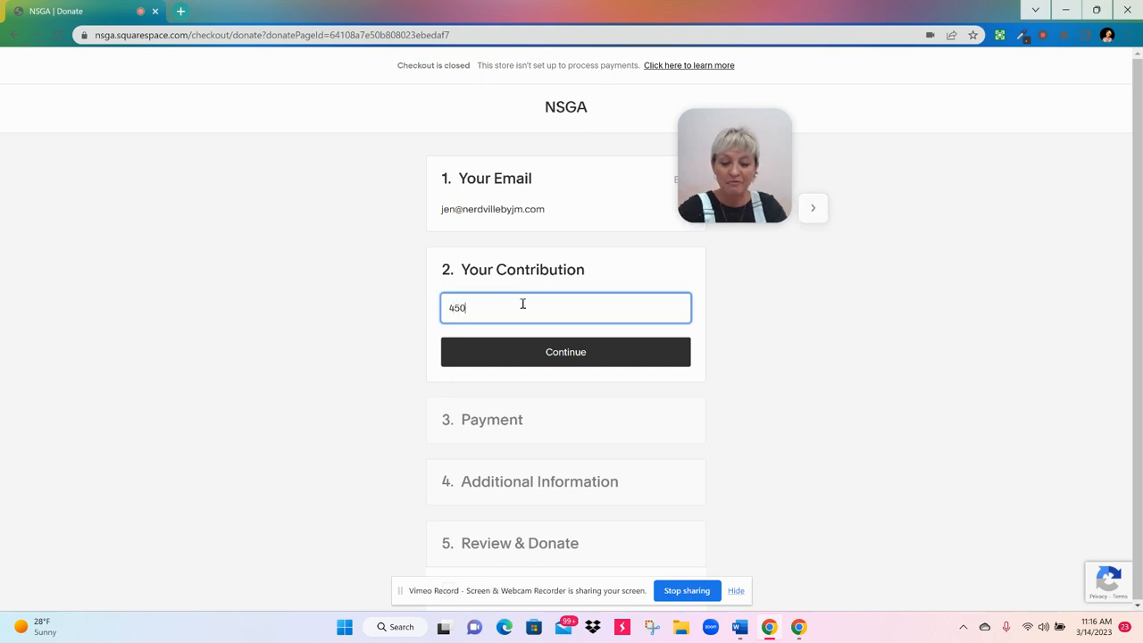
text(.)
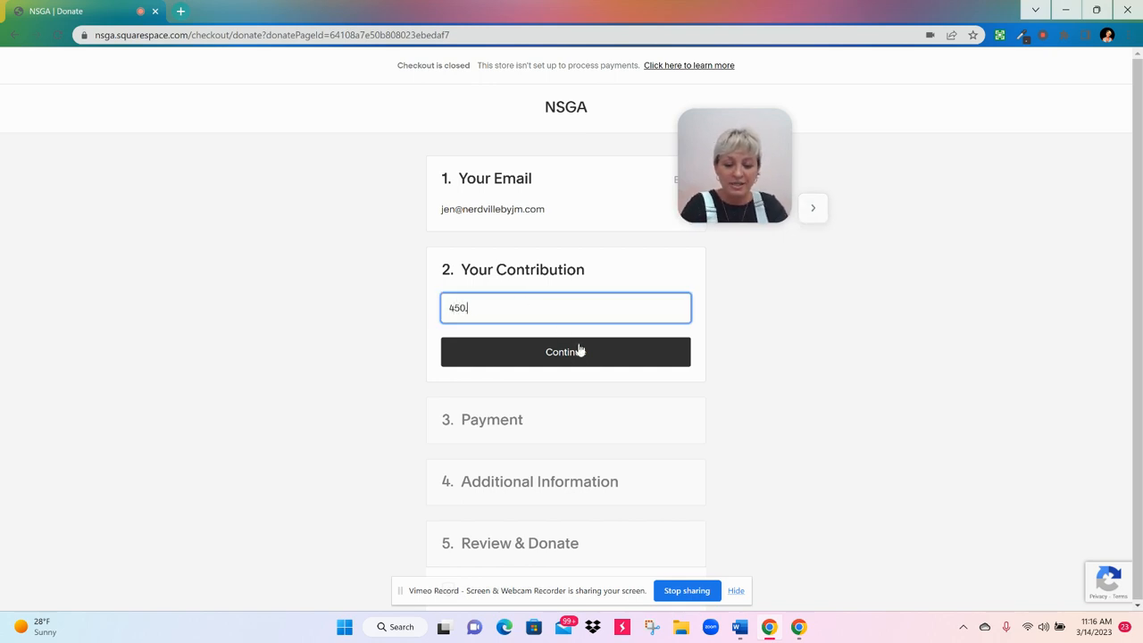
click(565, 351)
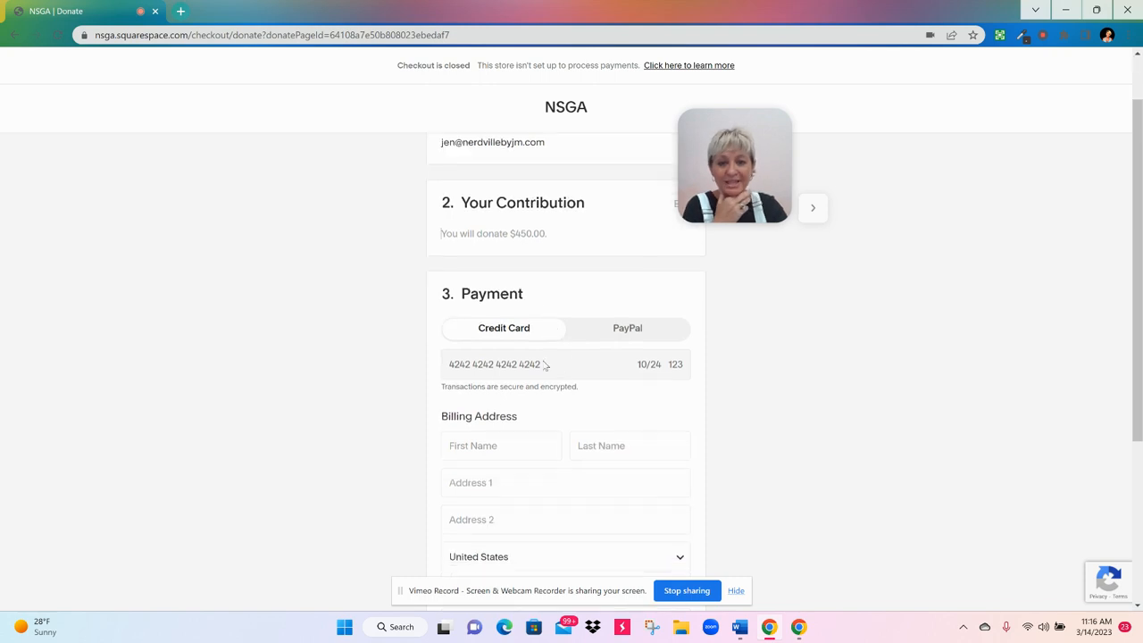
scroll(down, 3)
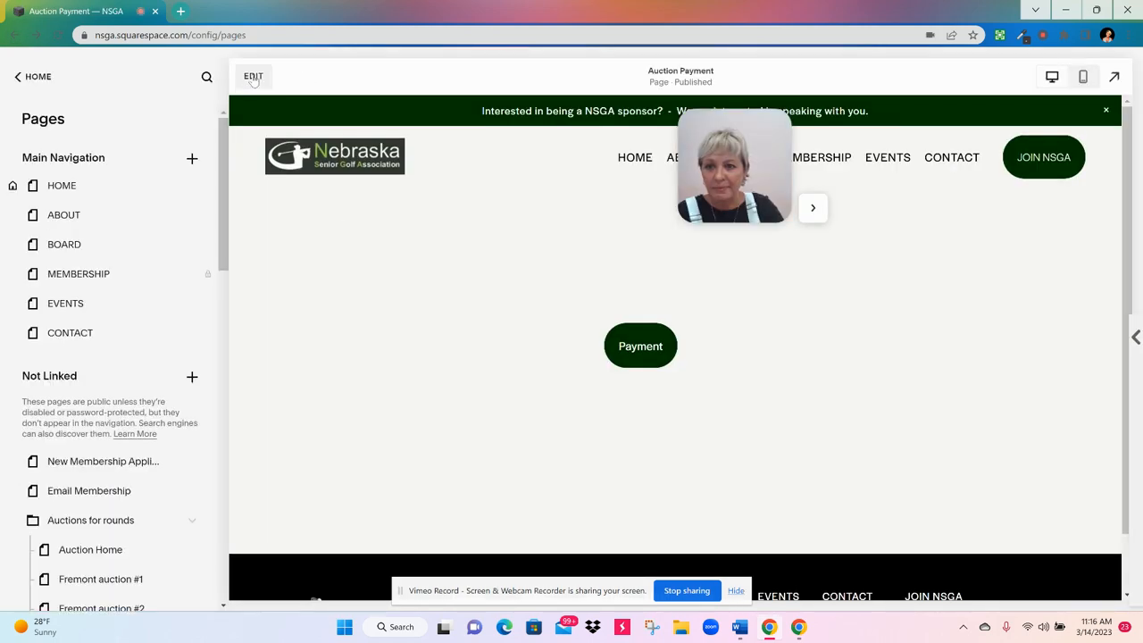
Step: Inspect the Payment block's donation amounts and form fields, keeping amounts open-ended, then save
click(253, 76)
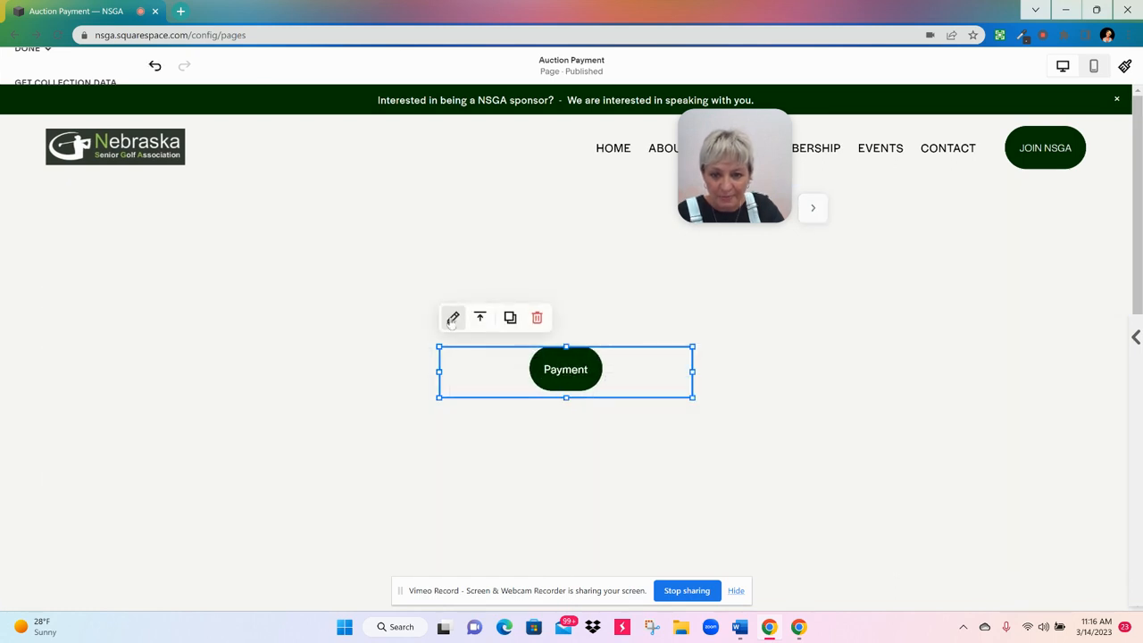
click(454, 318)
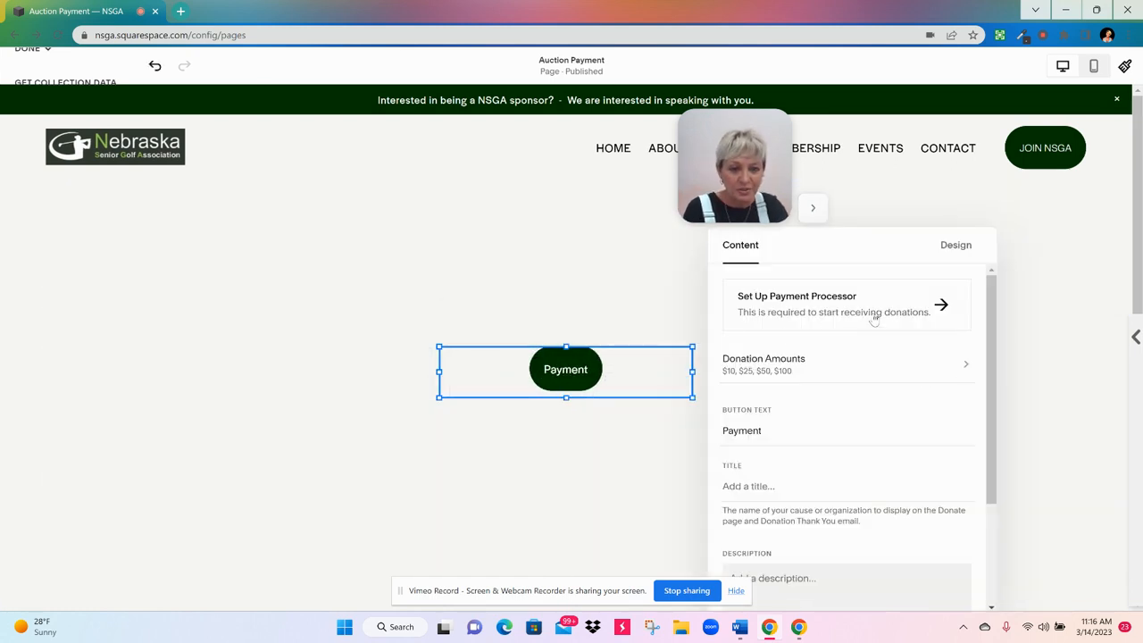
click(764, 365)
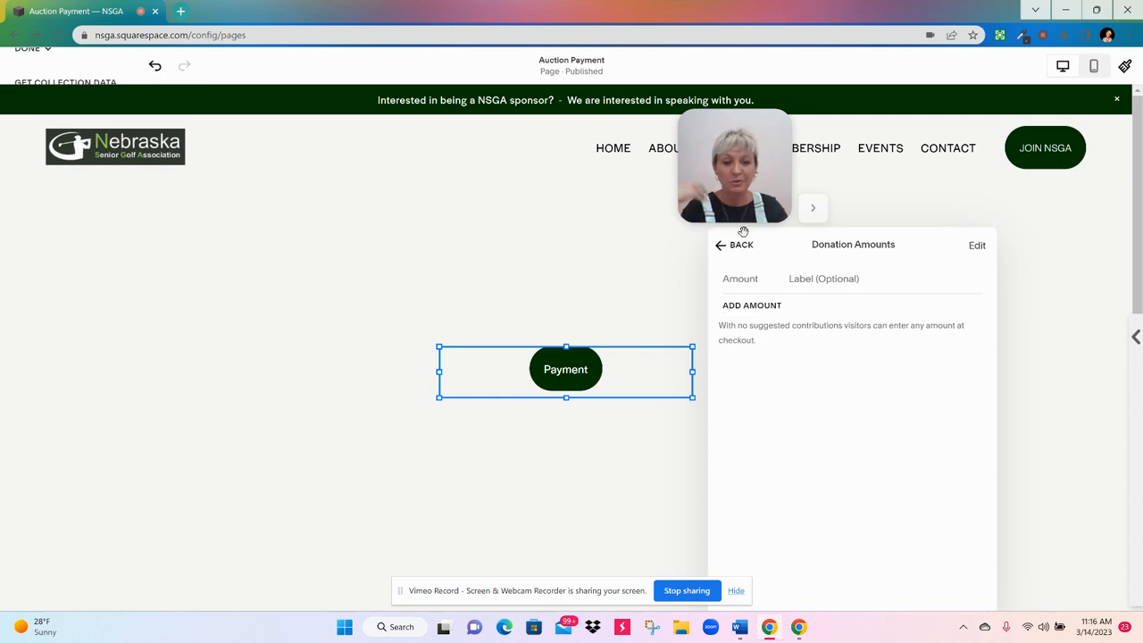
click(736, 244)
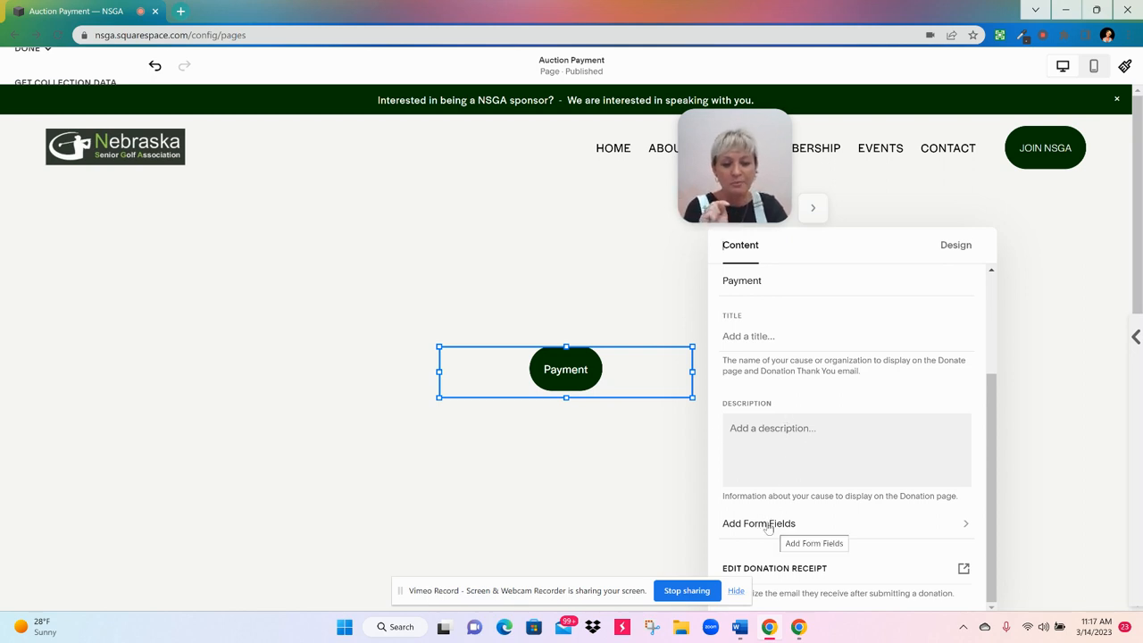
click(758, 523)
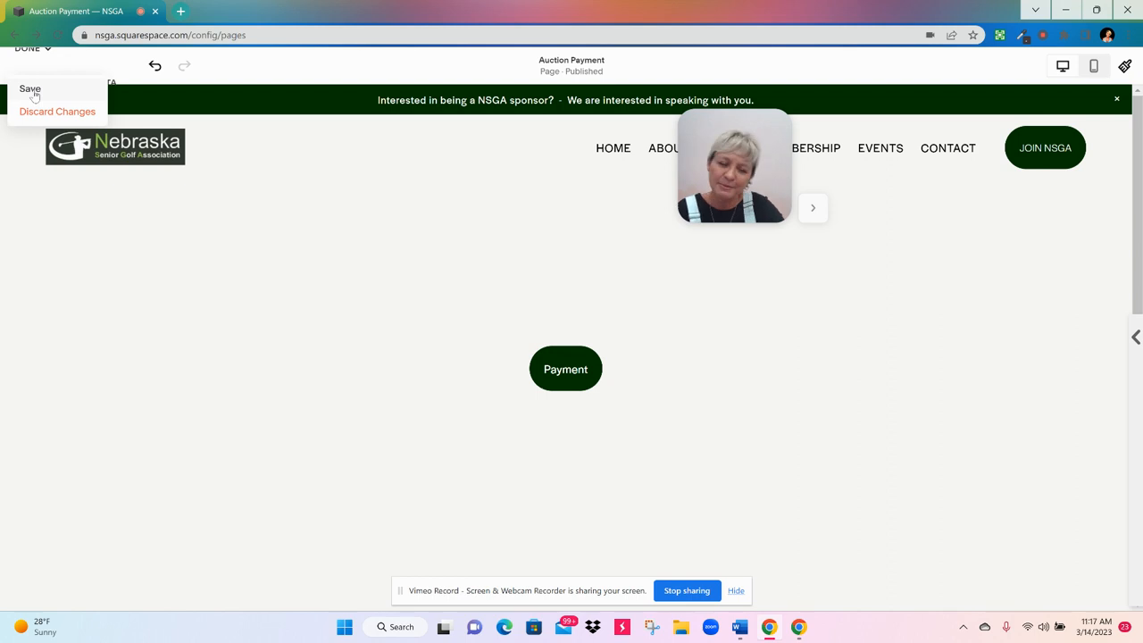
click(30, 89)
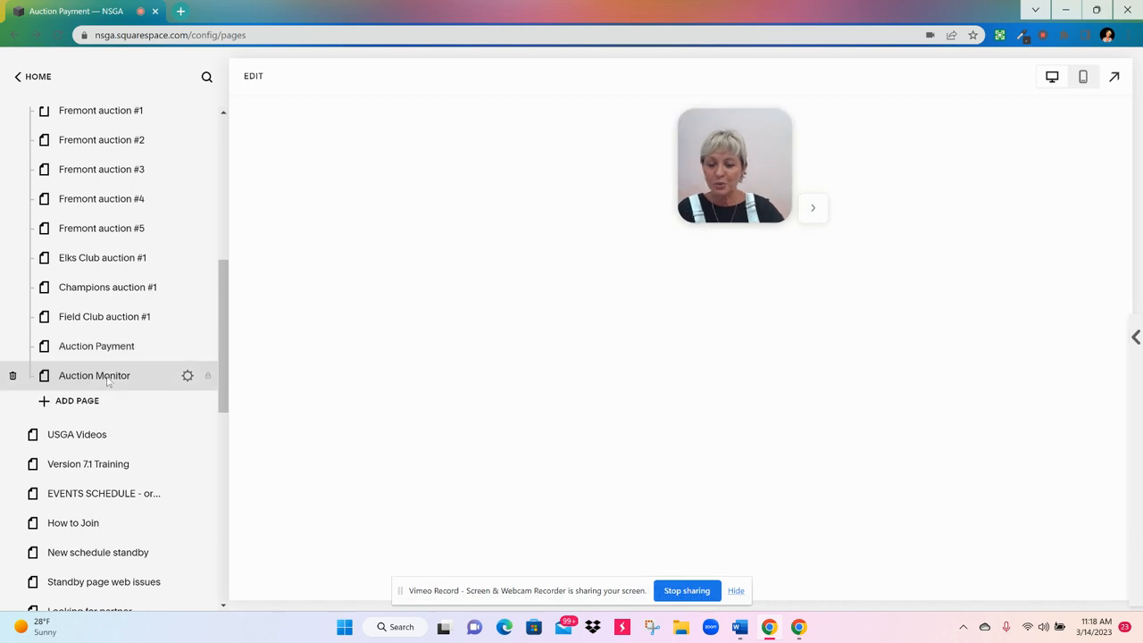
Step: Scroll through Auction Monitor's Fremont bid sheets with $200 opening bids, then go to Auction Home
click(93, 375)
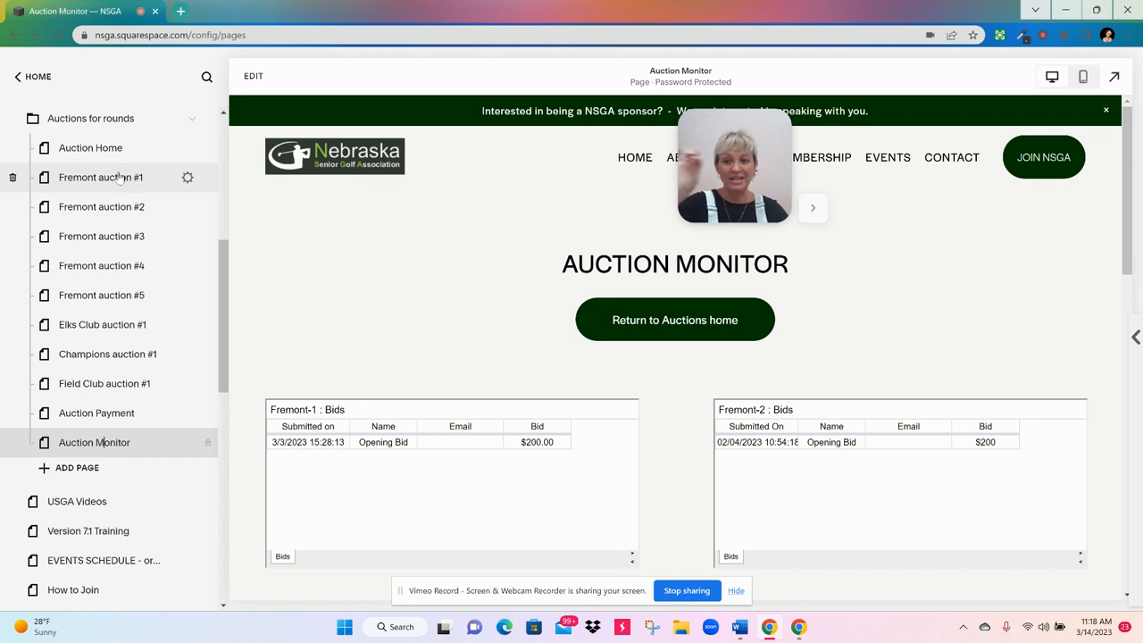
scroll(down, 3)
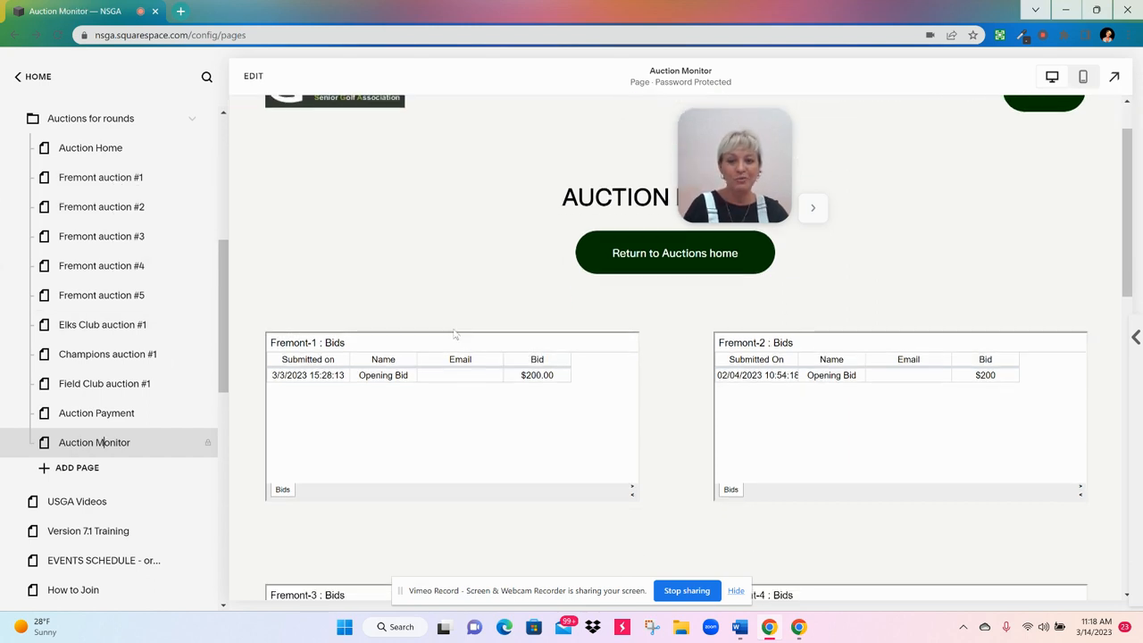
scroll(down, 3)
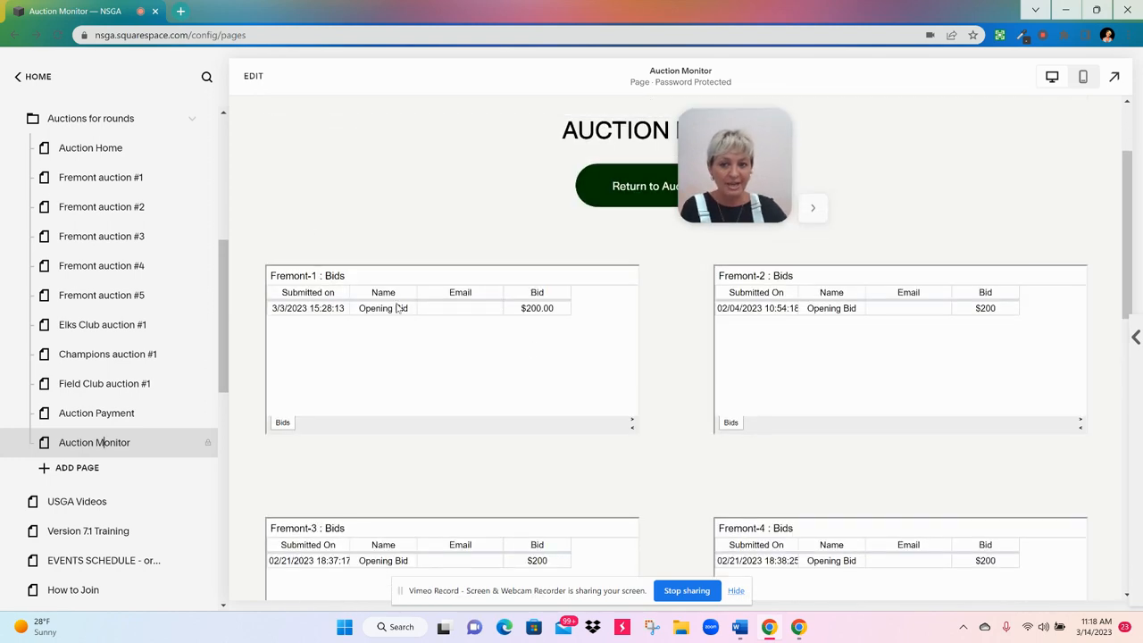
scroll(down, 3)
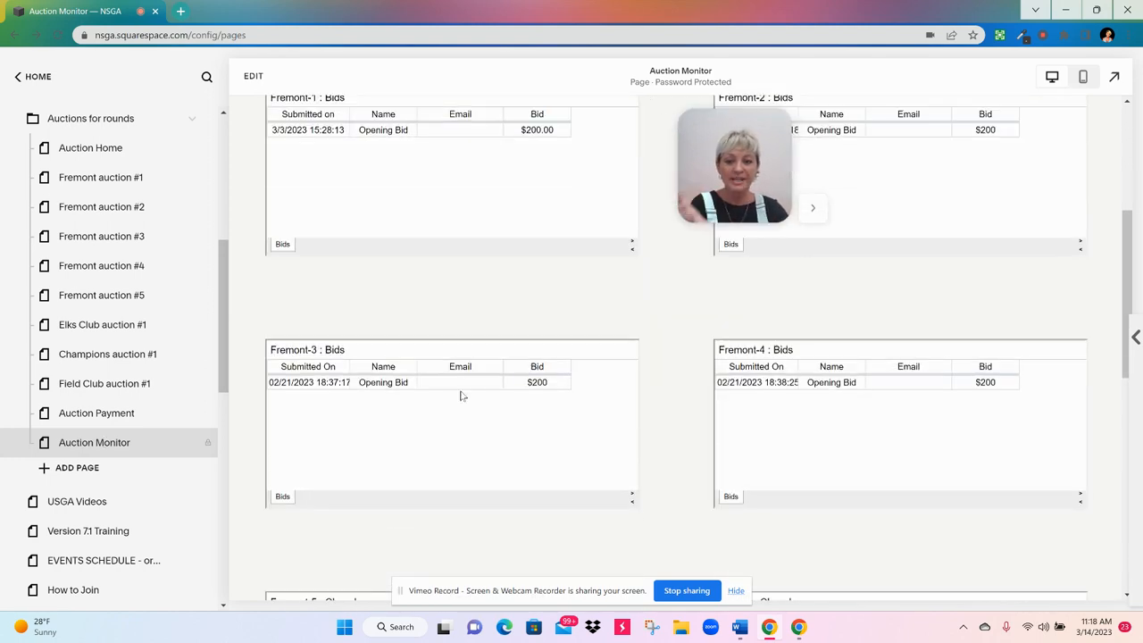
scroll(up, 3)
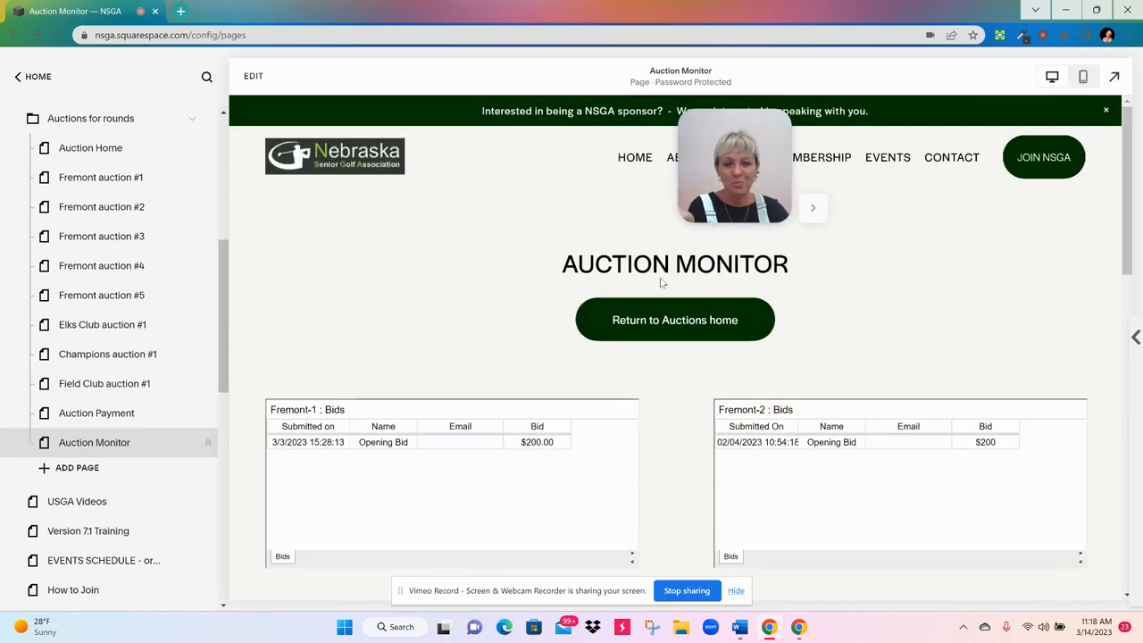
click(90, 147)
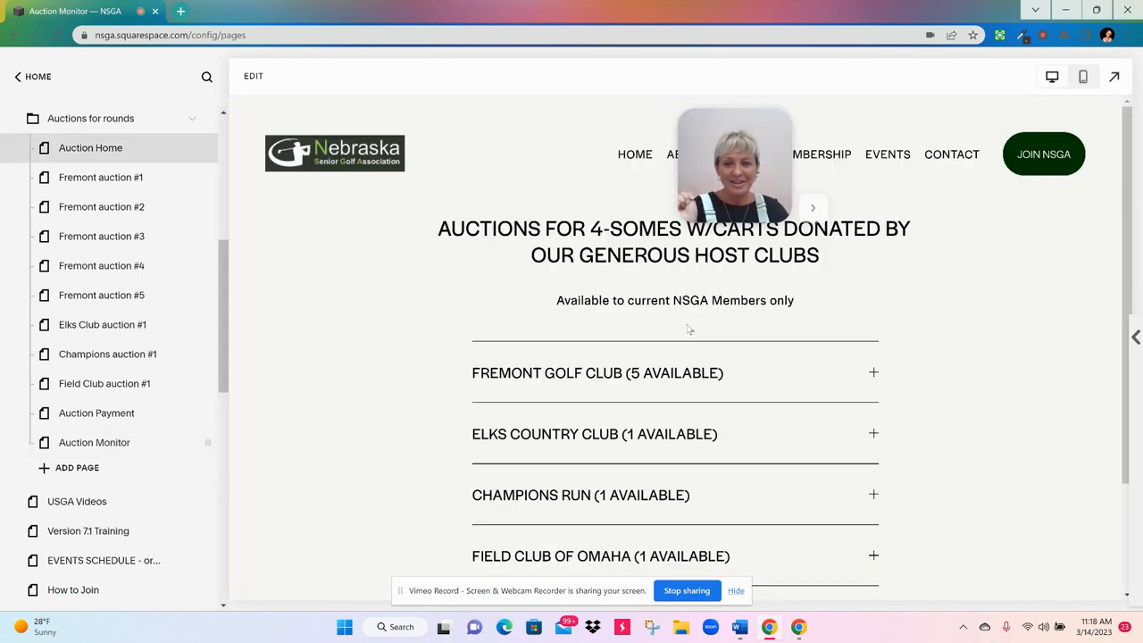
Step: Expand the Fremont listings, revisit Fremont auction #1's bid page, then reopen Auction Monitor
scroll(down, 3)
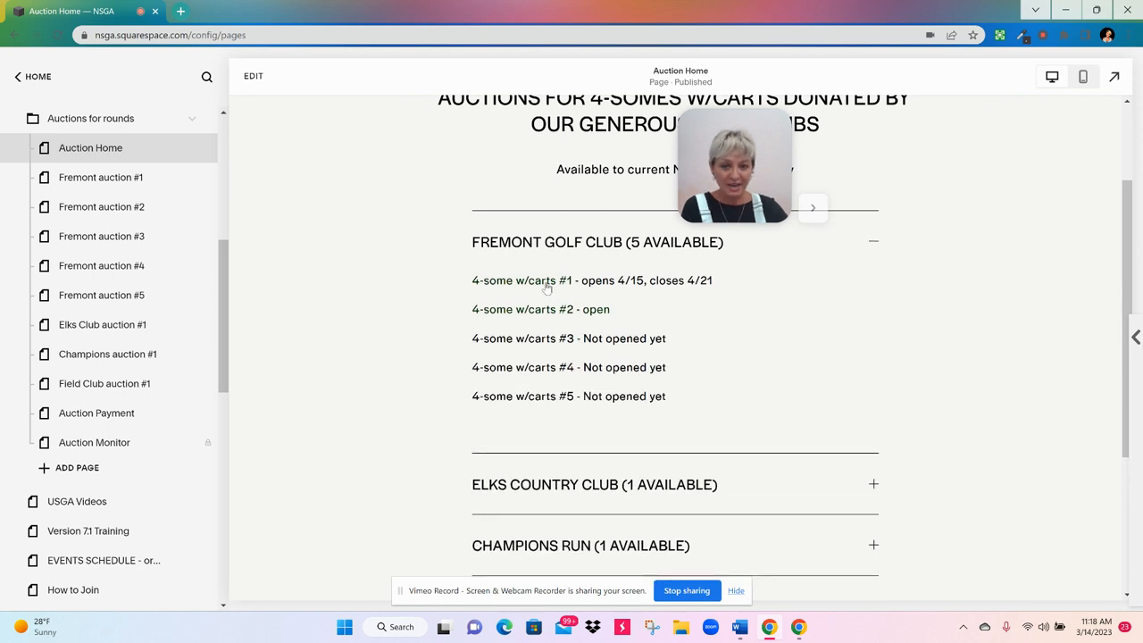
mouse_move(553, 290)
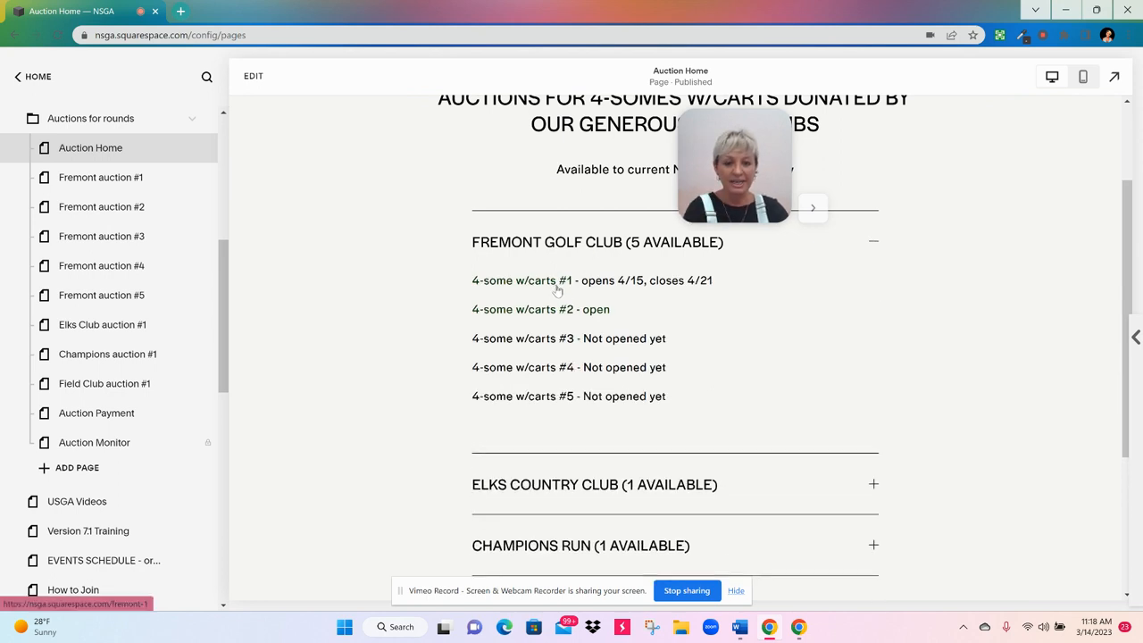
scroll(down, 3)
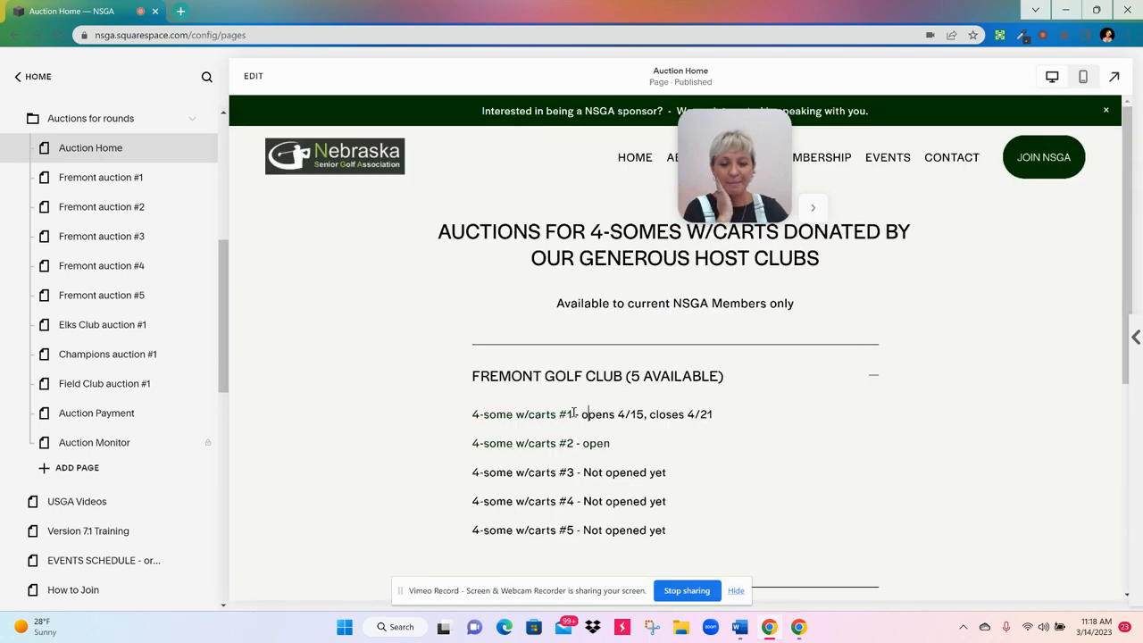
click(100, 177)
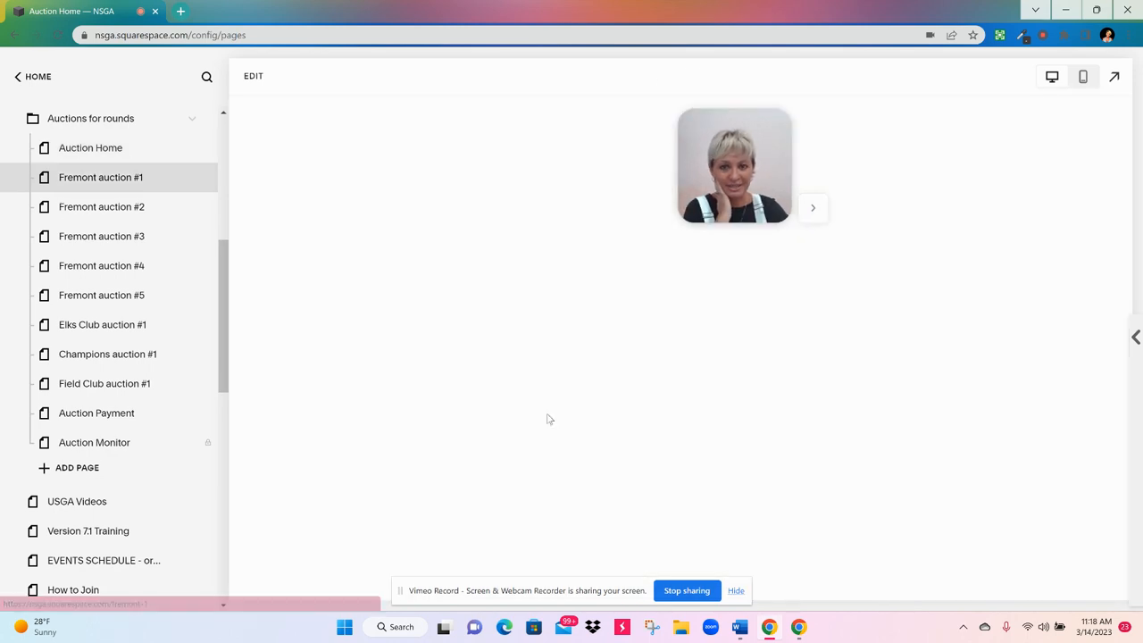
click(100, 177)
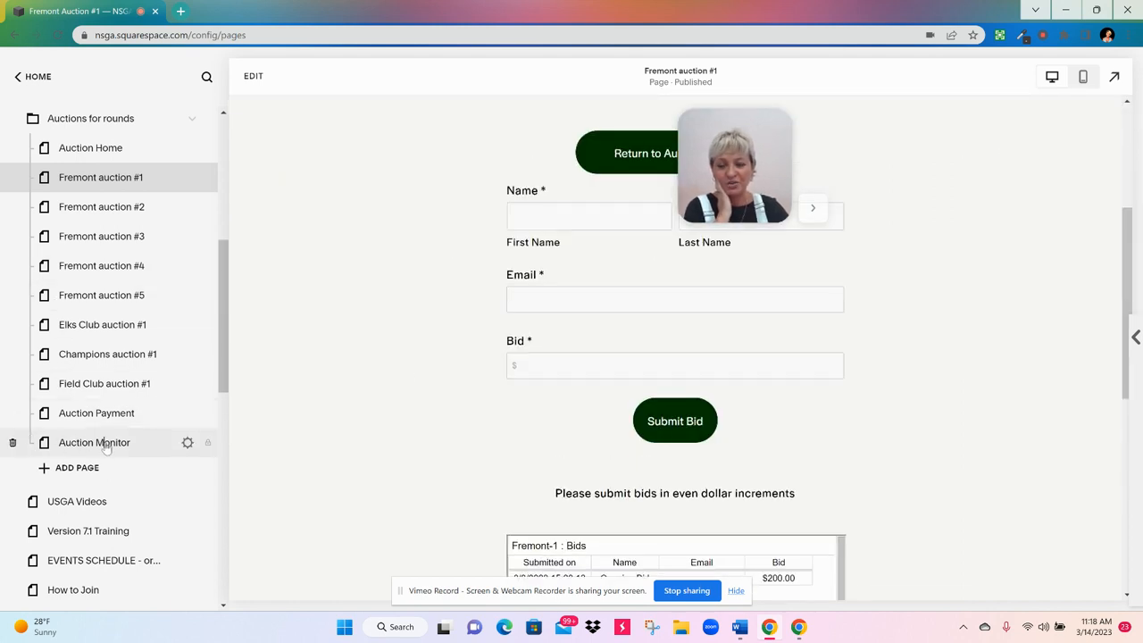
click(94, 442)
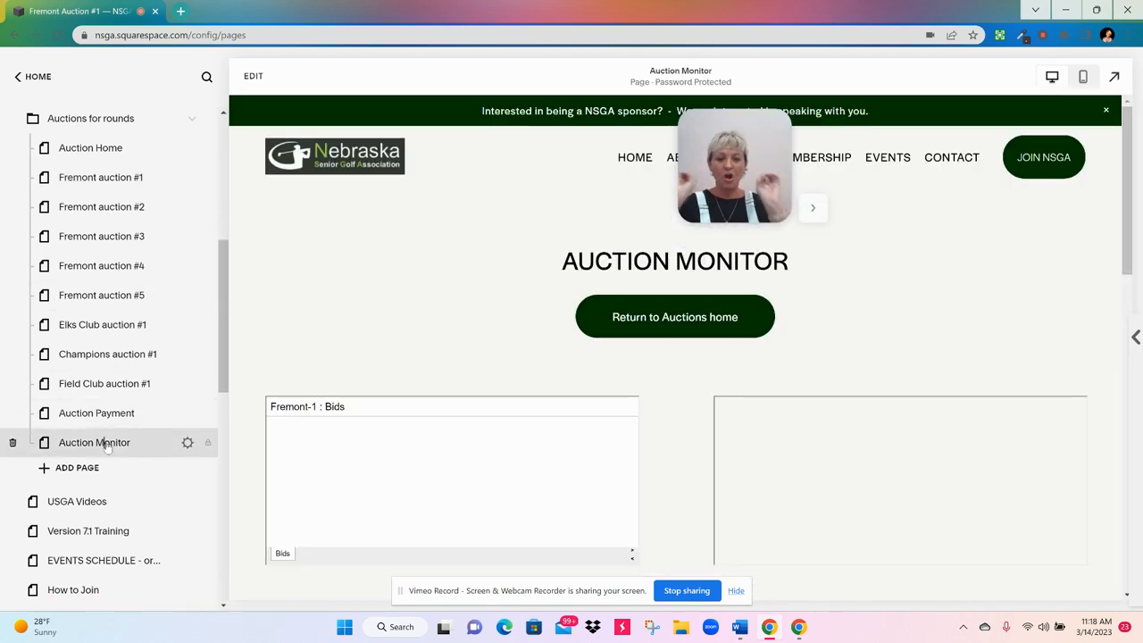